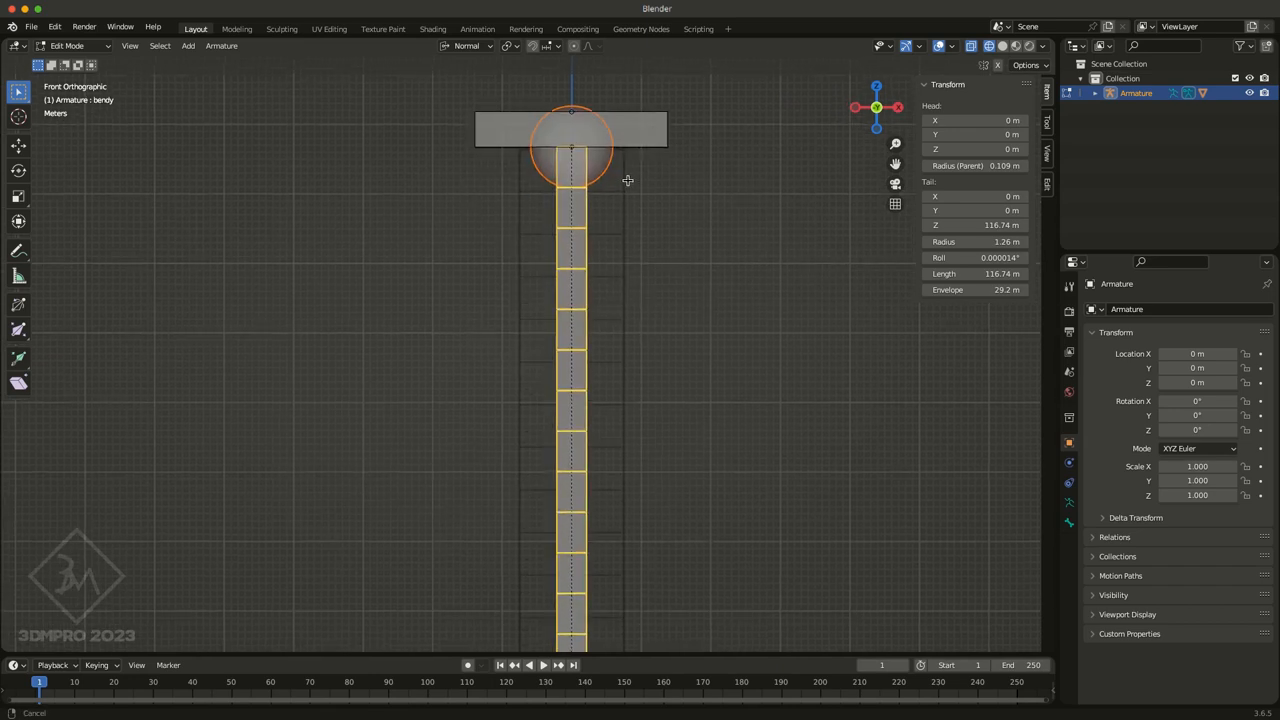
Select the tip of the shortened bendy bone's middle control bone, ending at 57.784 m
scroll("down", 3)
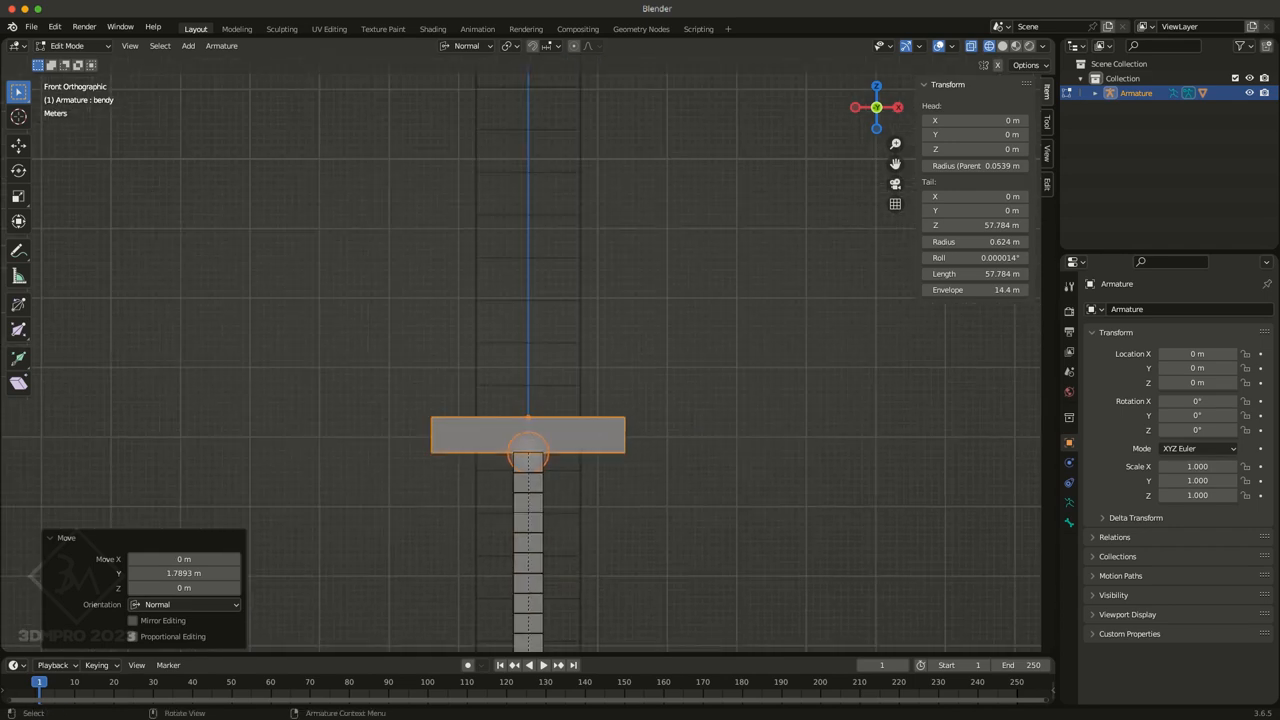
left_click(528, 455)
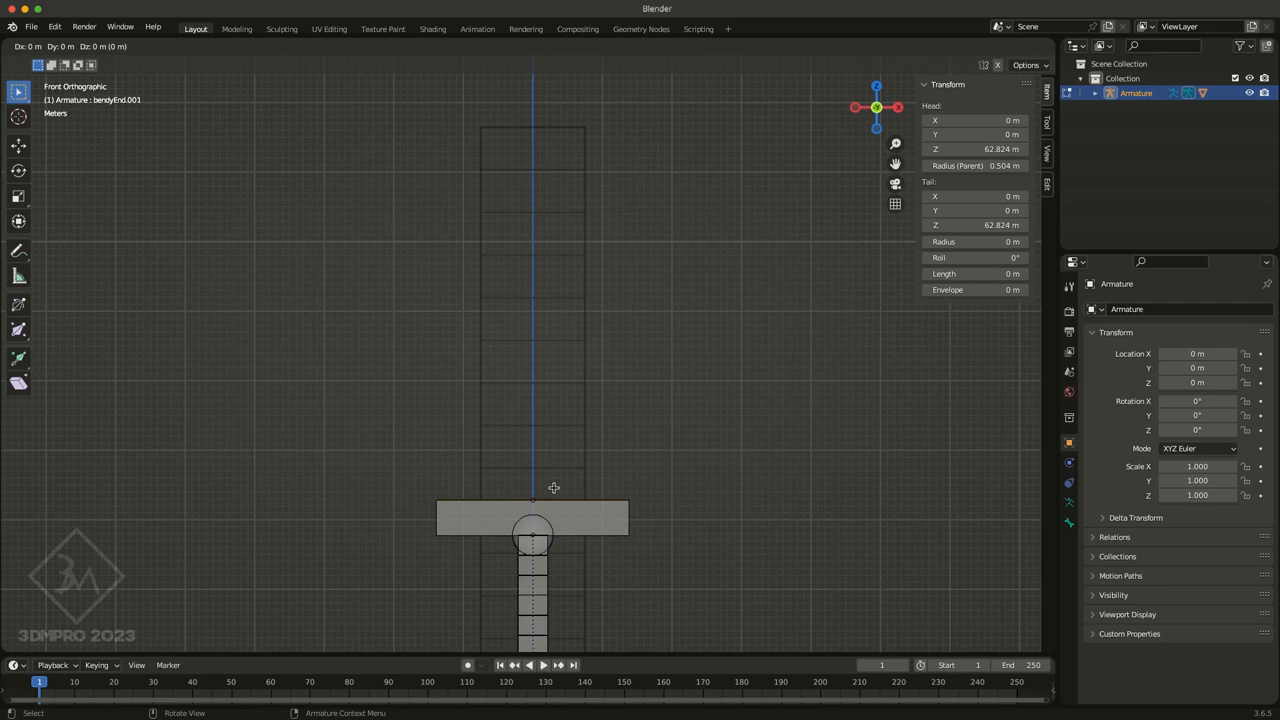
Extend bendyEnd.001 up to 116.52 m and set the bendy bone segment counts to 10
left_click_drag(532, 487, 532, 238)
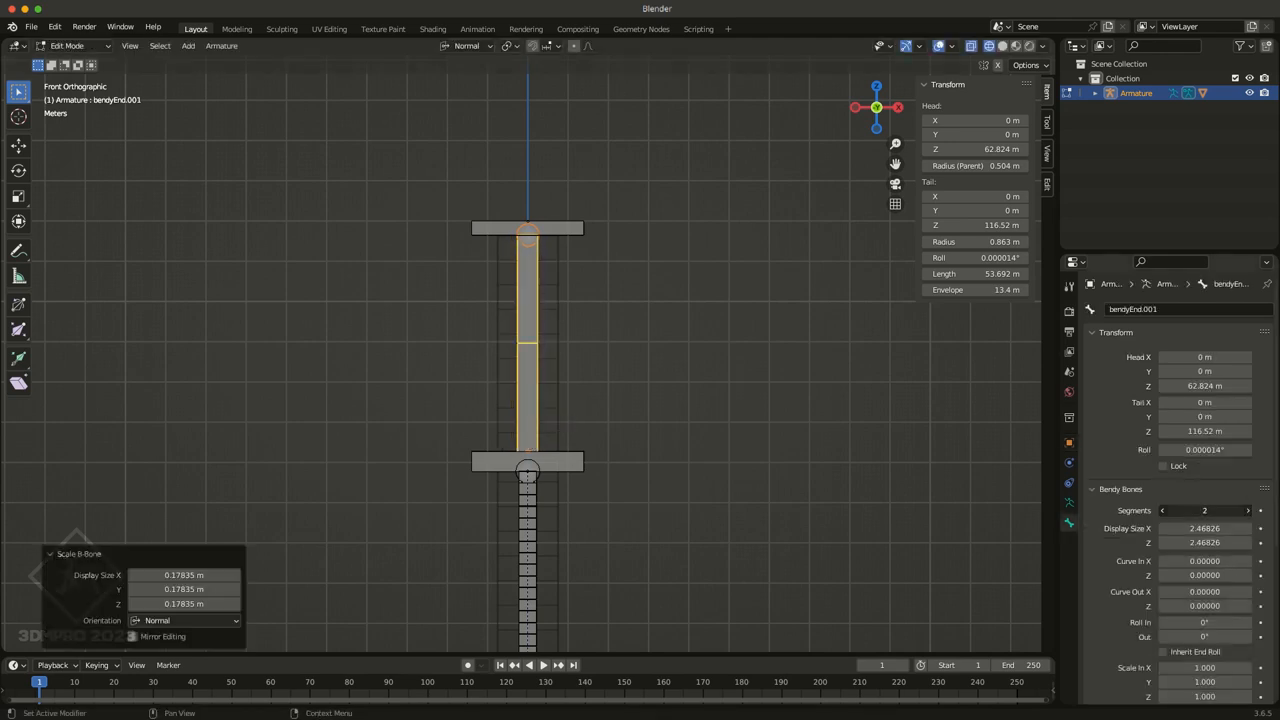
left_click(1247, 510)
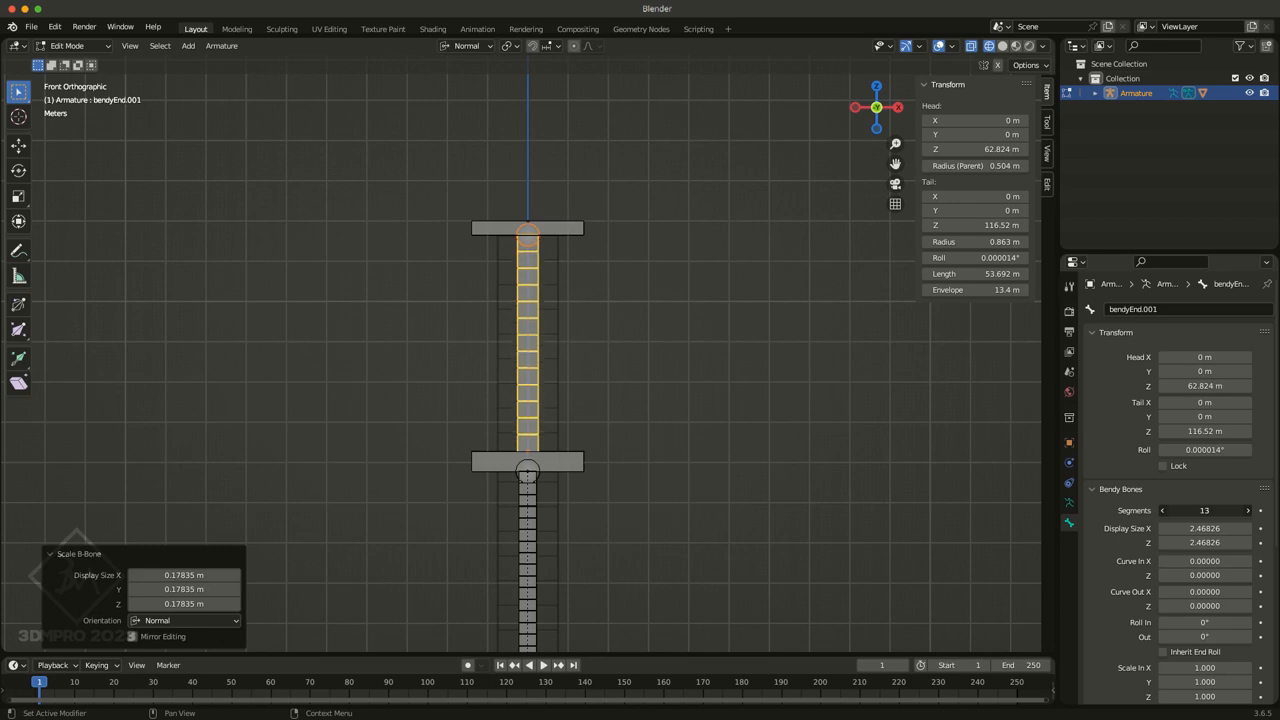
left_click(1163, 510)
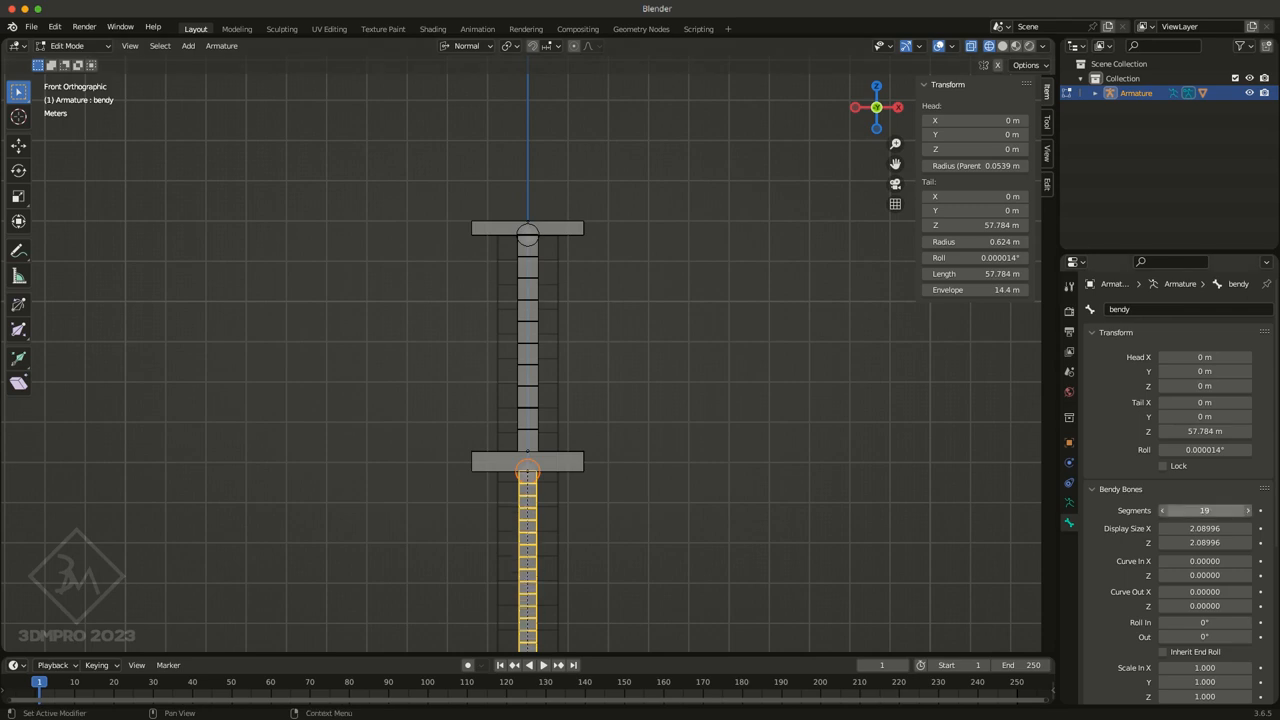
left_click(1204, 510)
type("10")
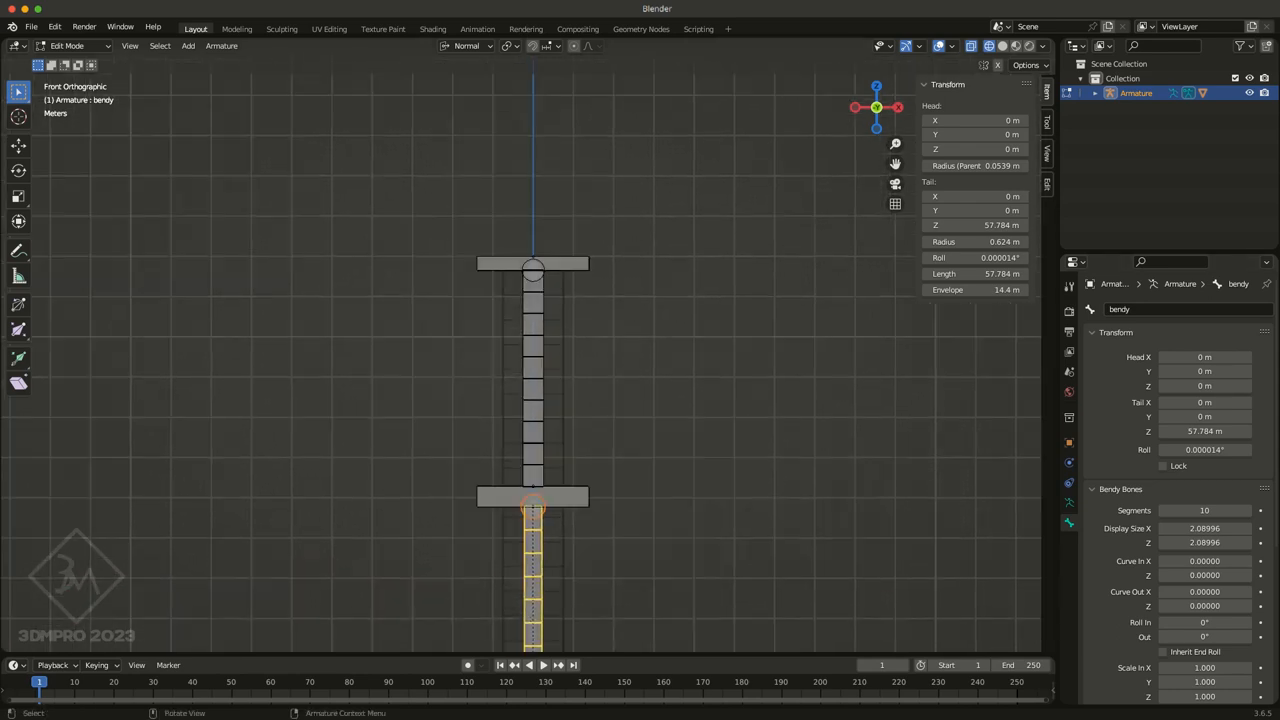
Rename the top control bone bendyEnd and the upper long bone bendy.002
left_click(533, 263)
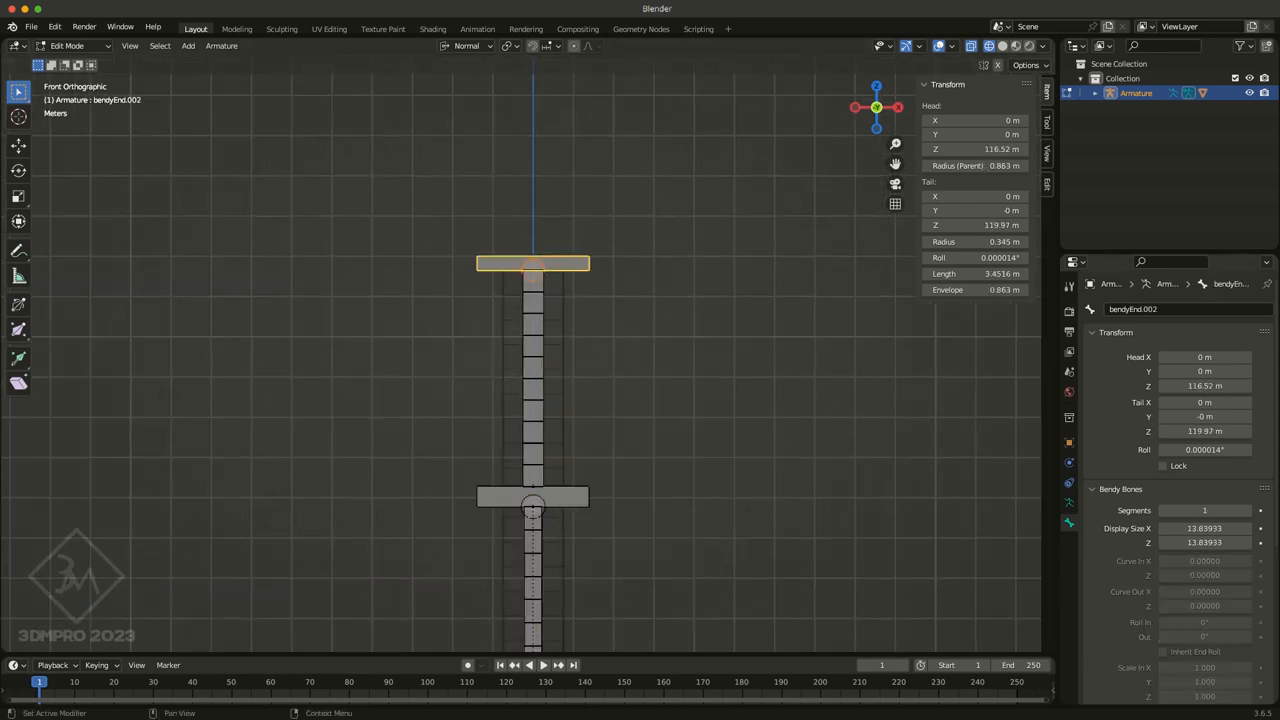
double_click(1133, 309)
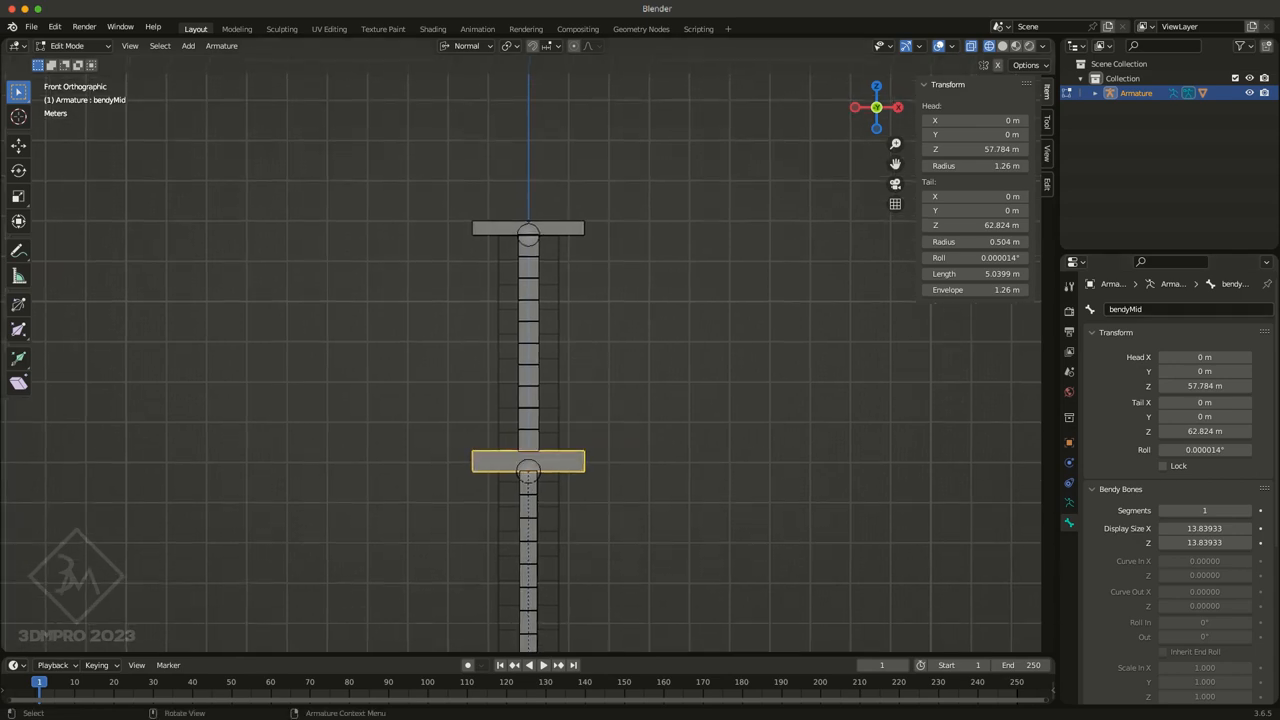
left_click(528, 228)
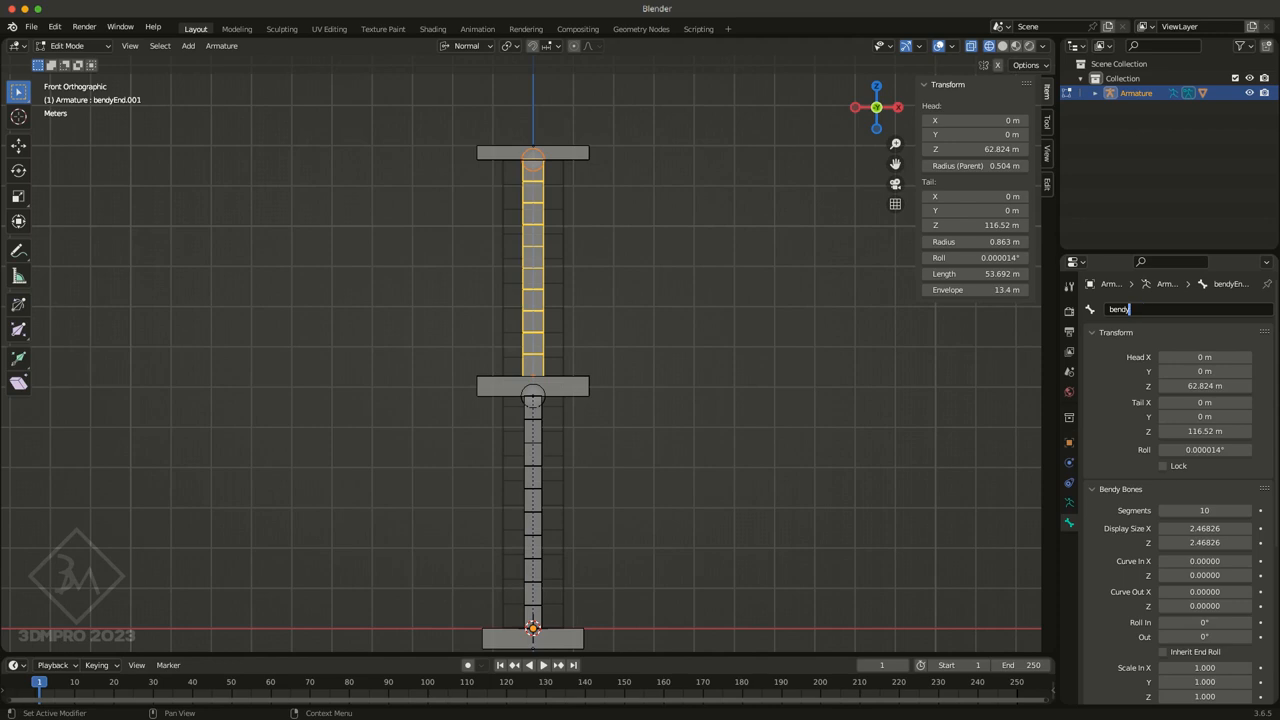
type("bendy.002")
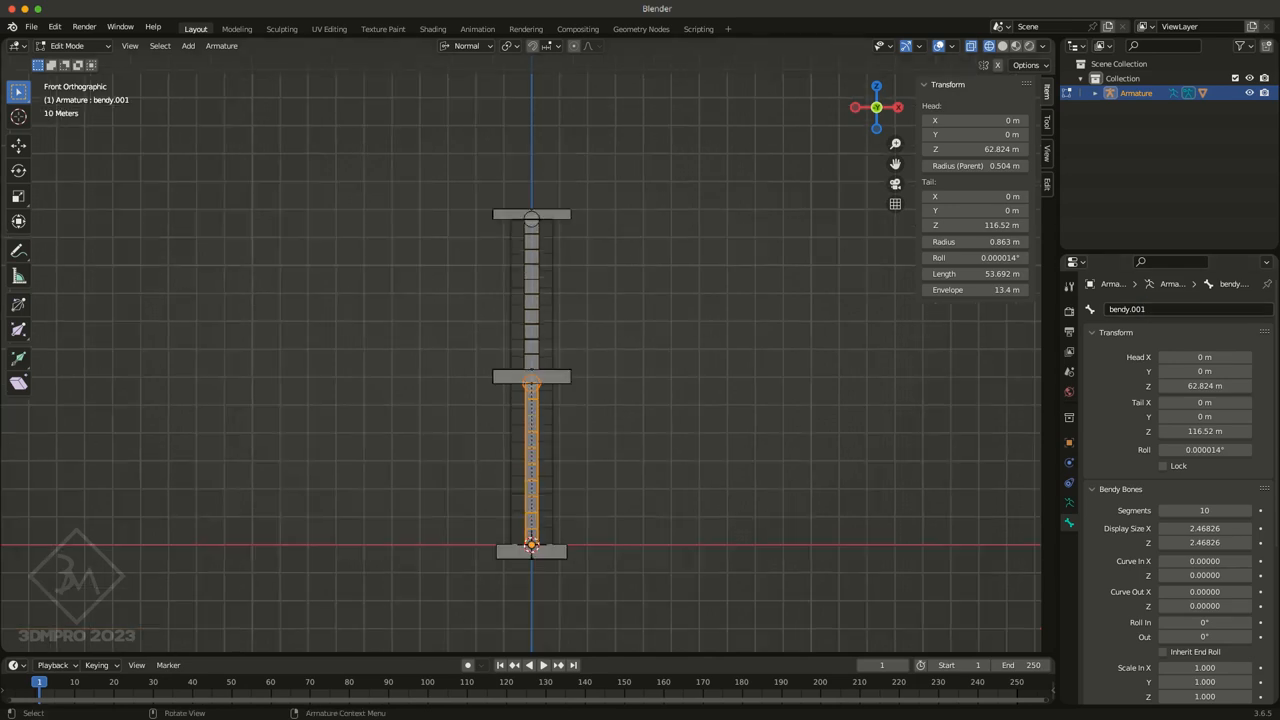
left_click(530, 290)
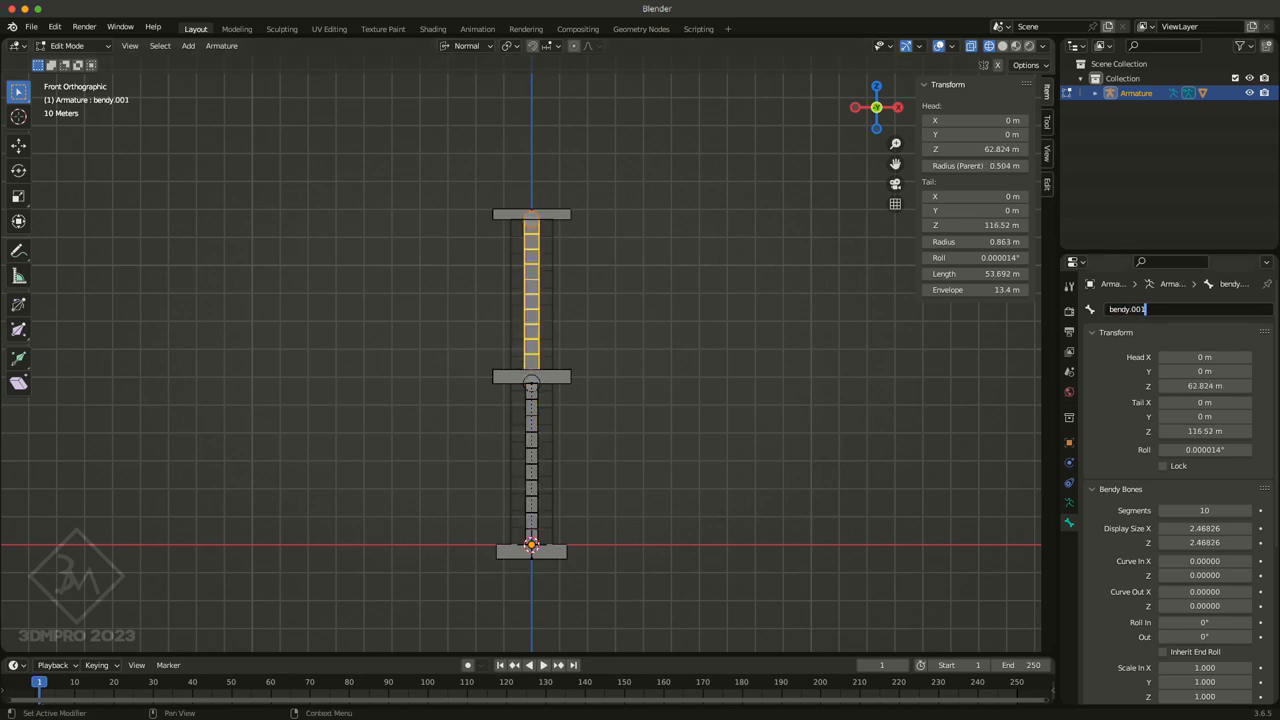
key("backspace")
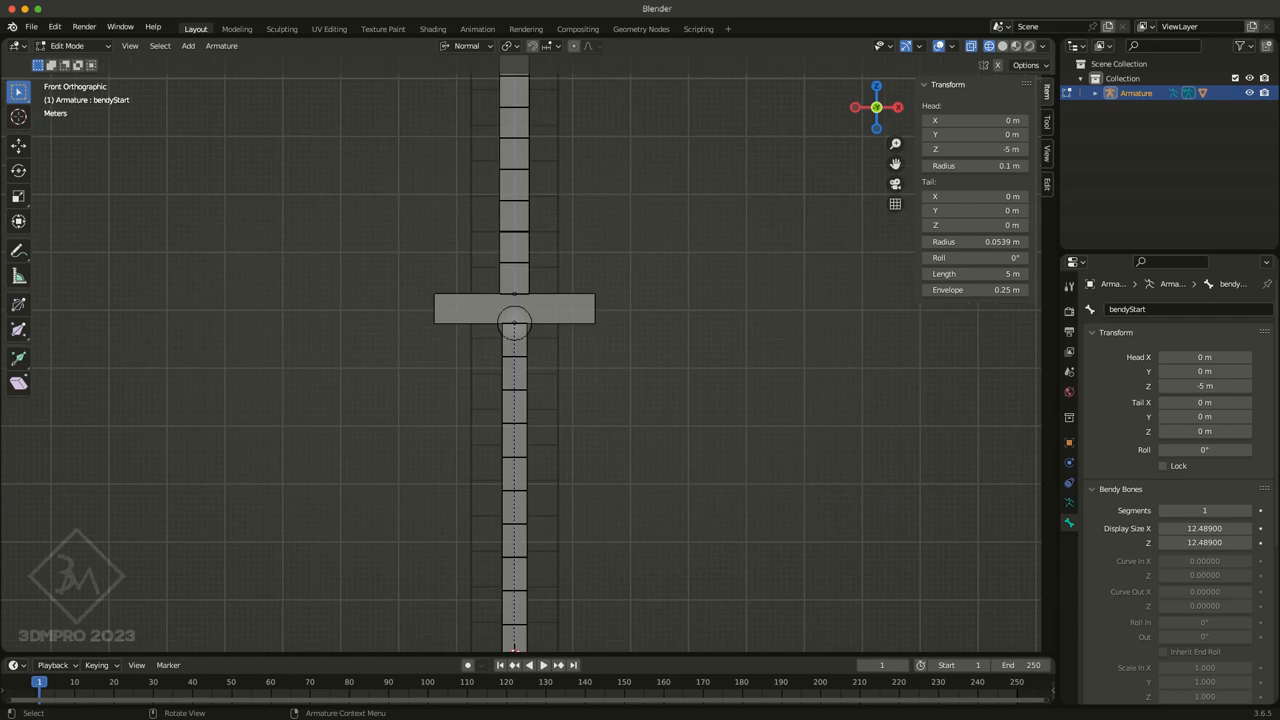
Disconnect bendyEnd from its chain and parent it to bendyMid with Keep Offset
left_click(513, 390)
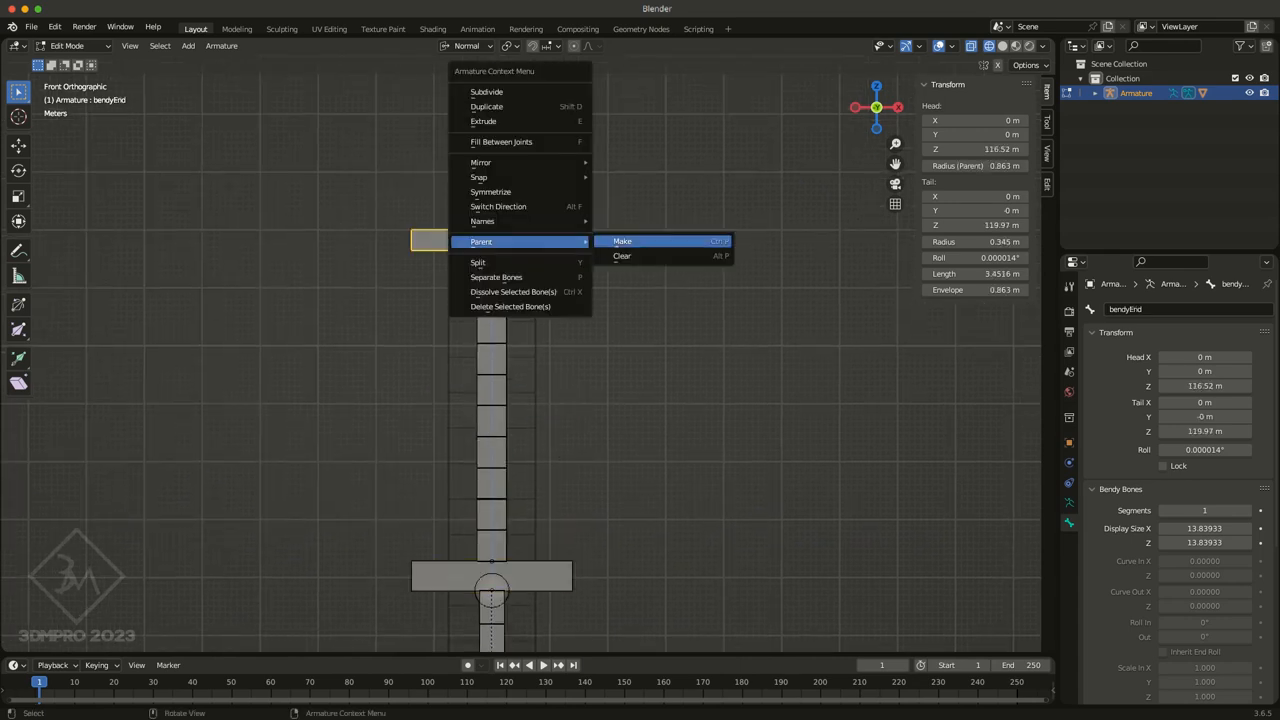
left_click(622, 255)
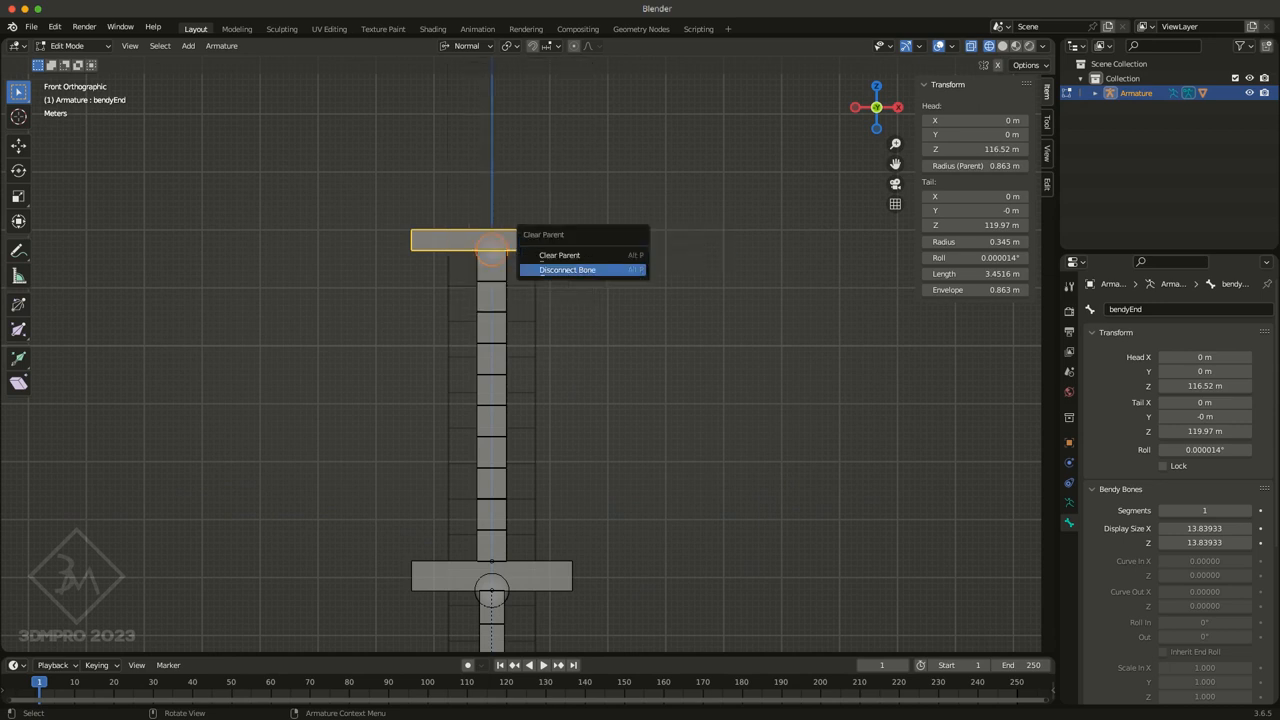
left_click(567, 270)
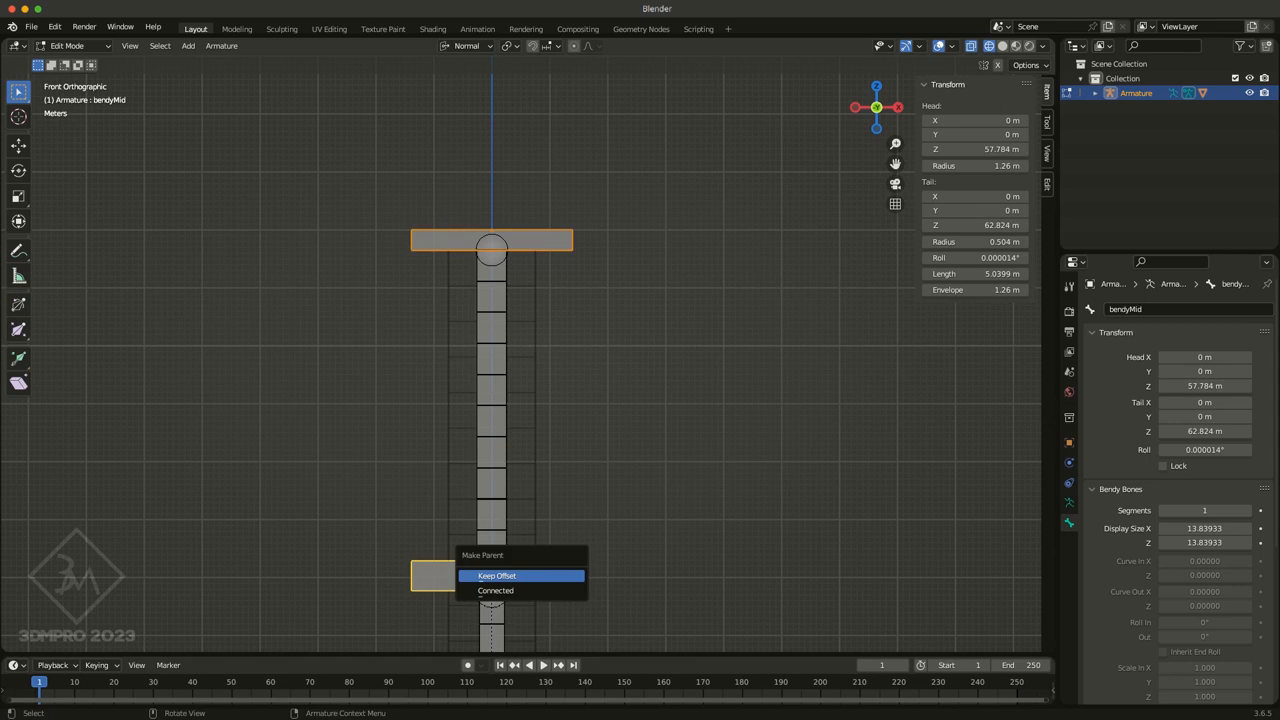
left_click(497, 575)
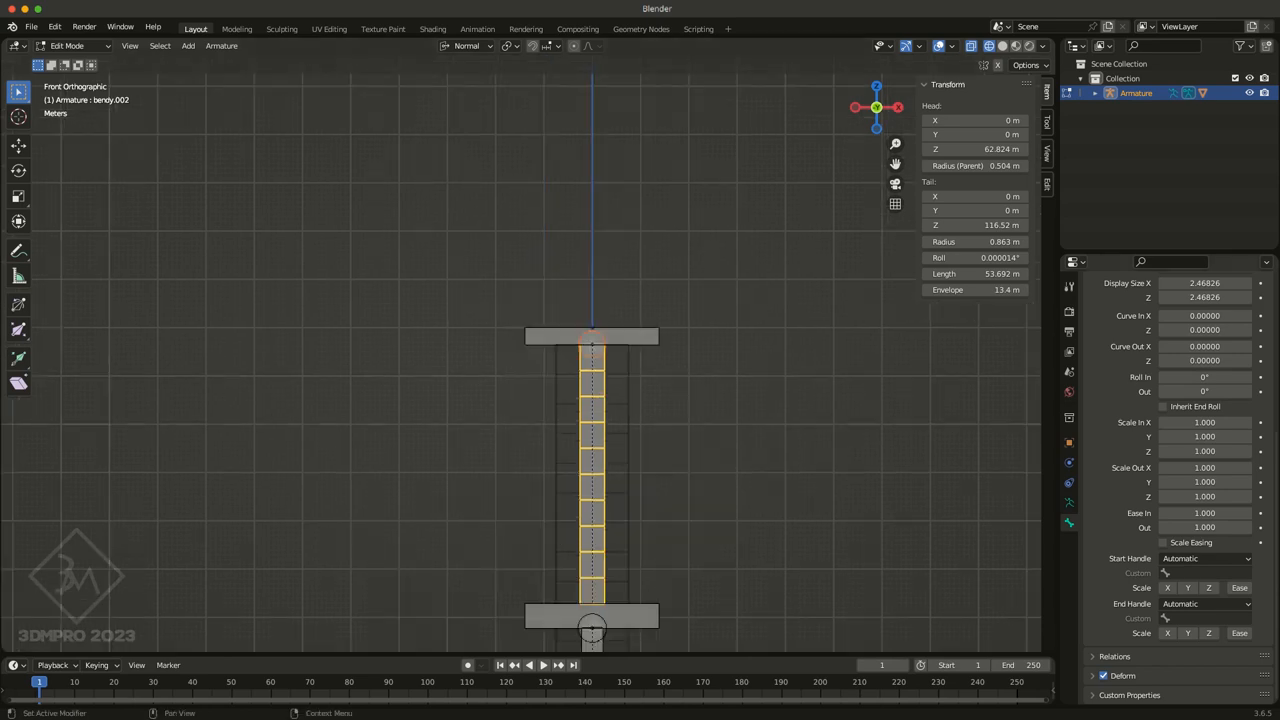
Set bendy.002's Start Handle to Absolute bendyMid and End Handle to Absolute bendyEnd
left_click(1205, 558)
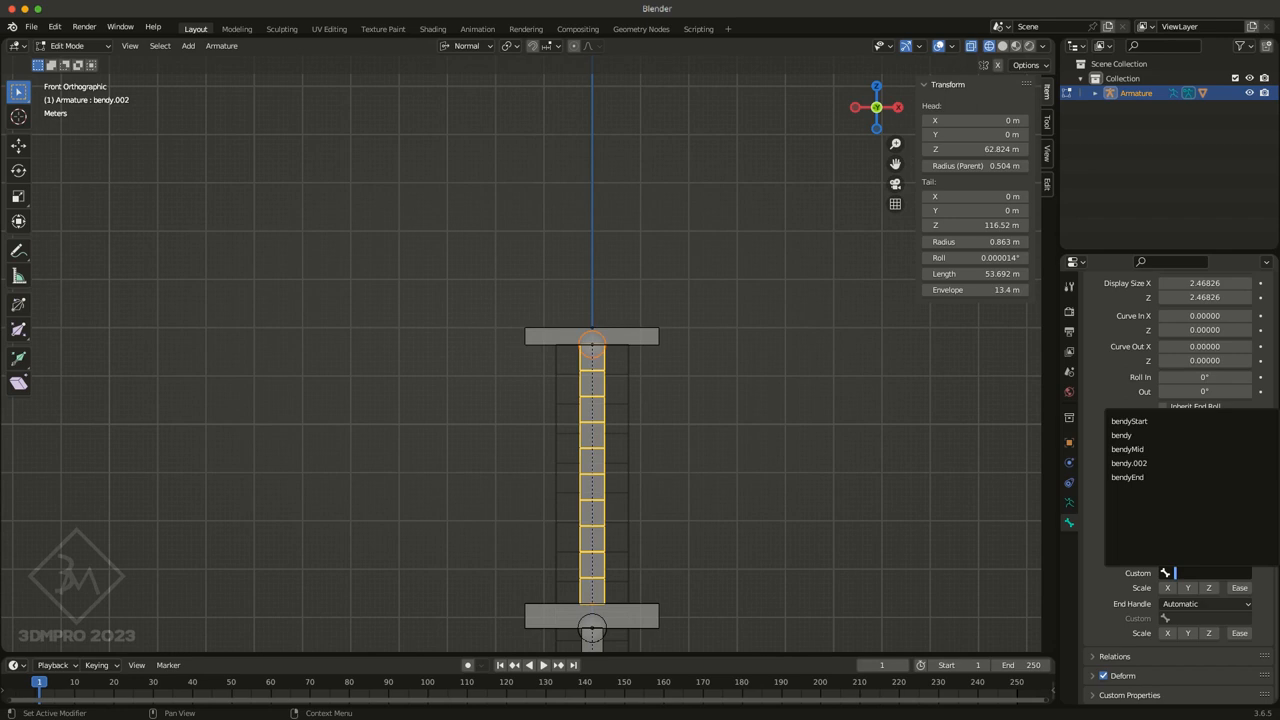
left_click(1127, 449)
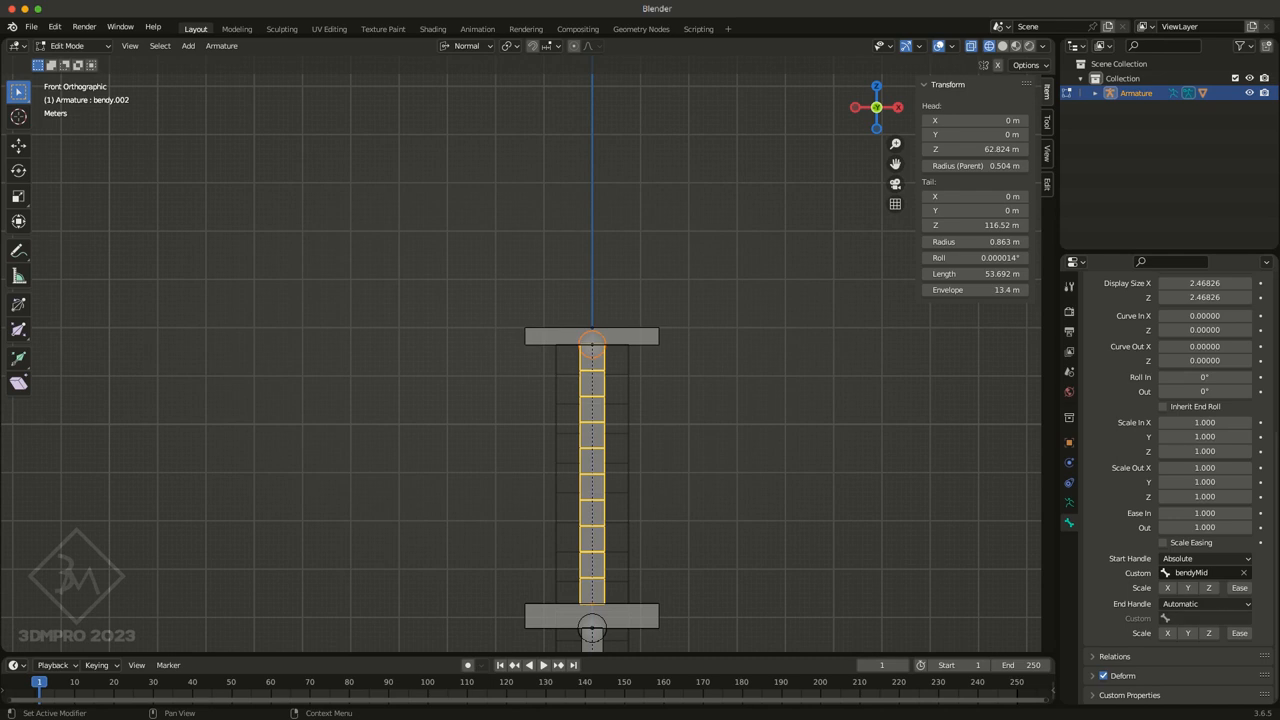
left_click(1205, 603)
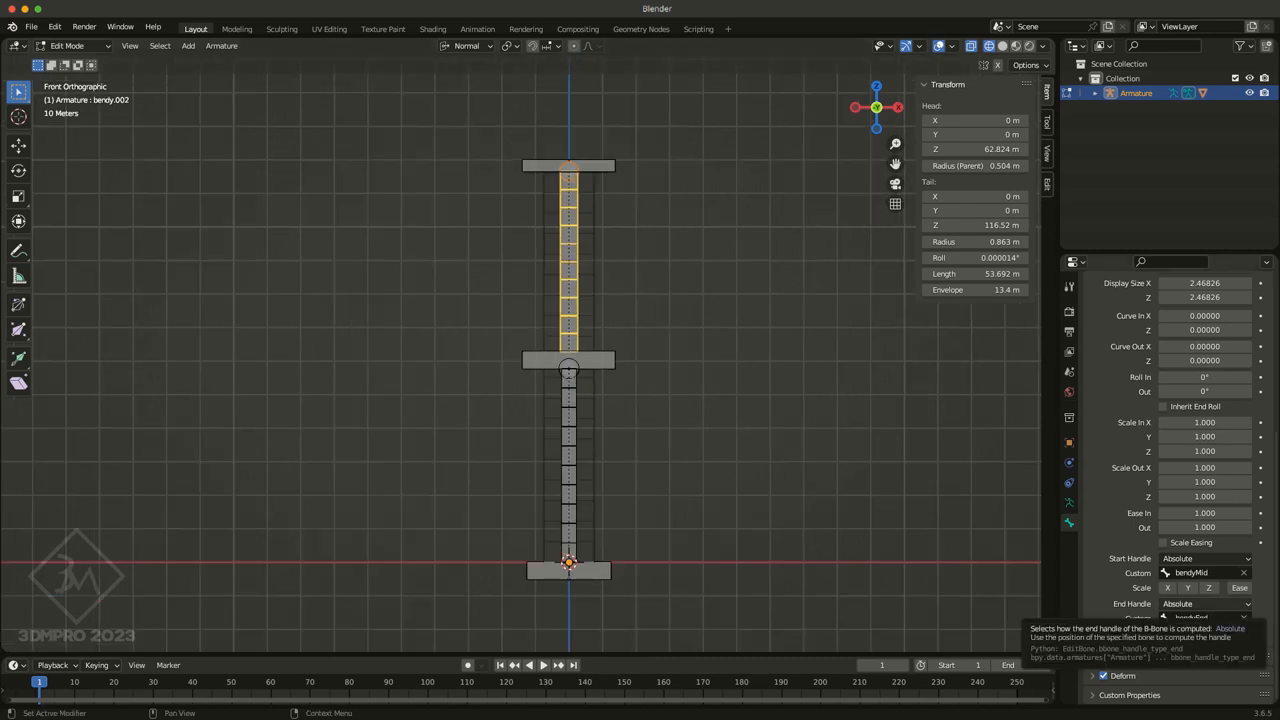
left_click(1205, 603)
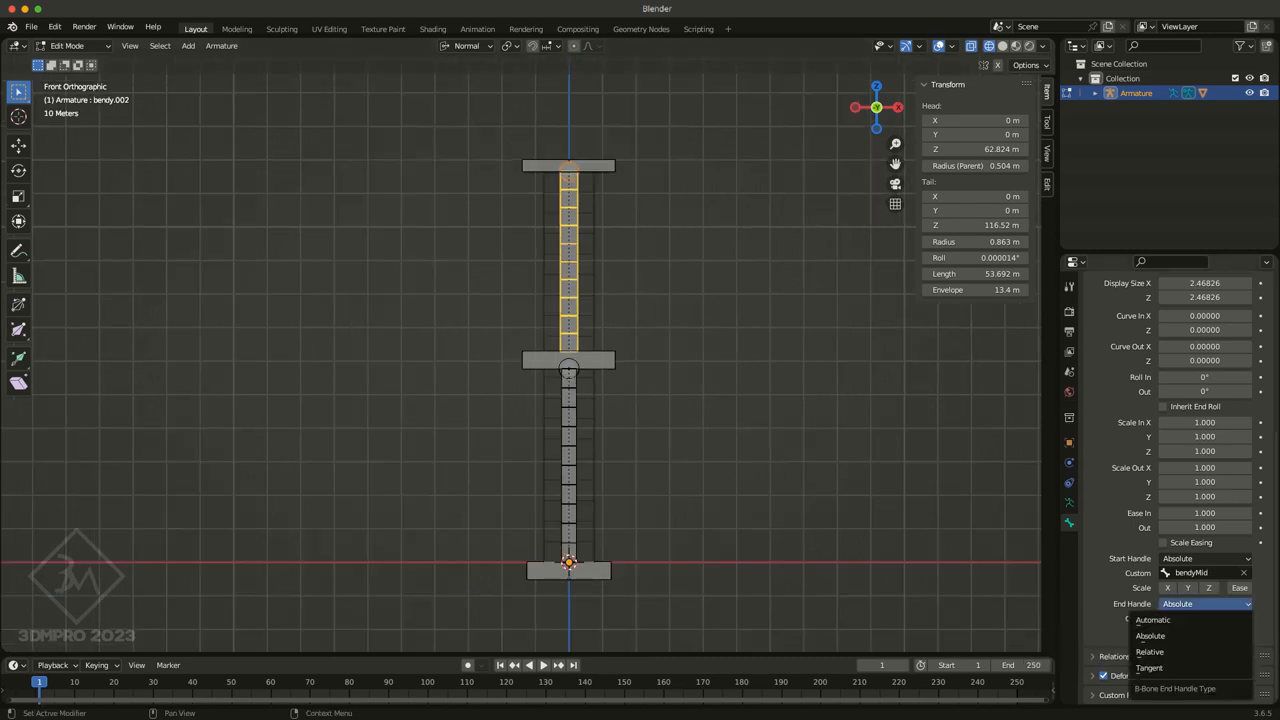
mouse_move(1150, 651)
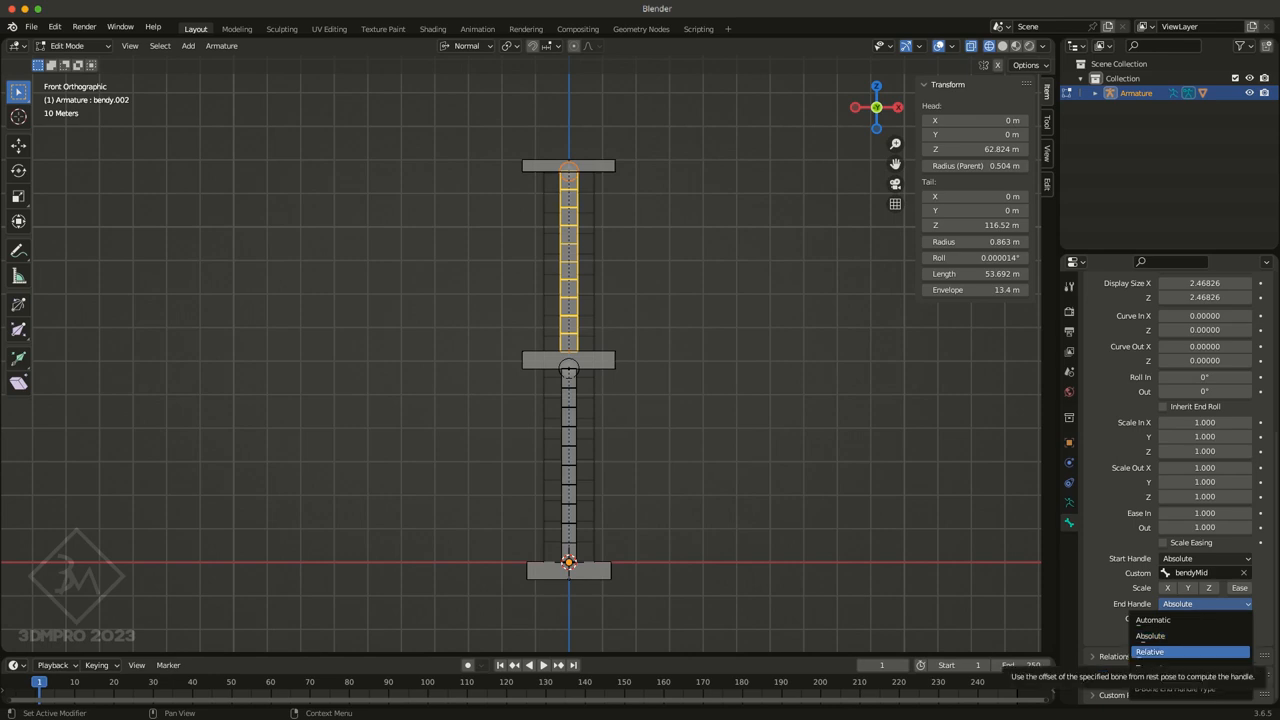
left_click(1150, 636)
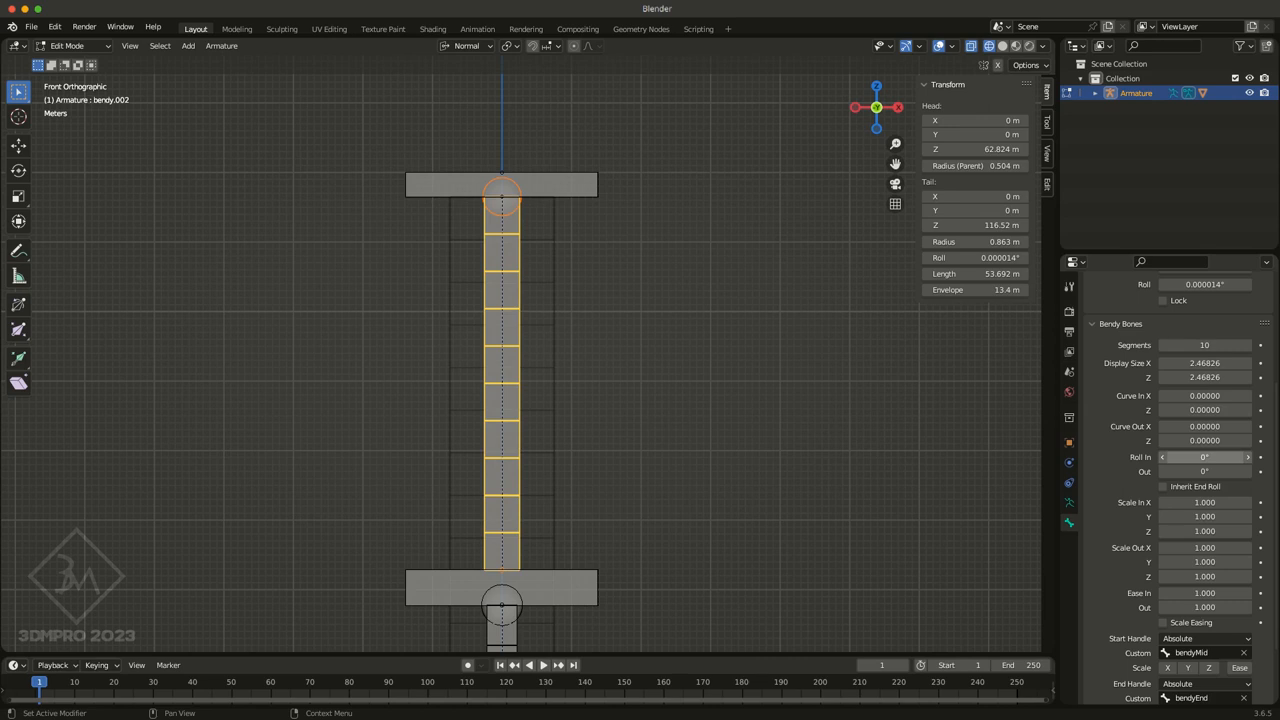
mouse_move(1205, 441)
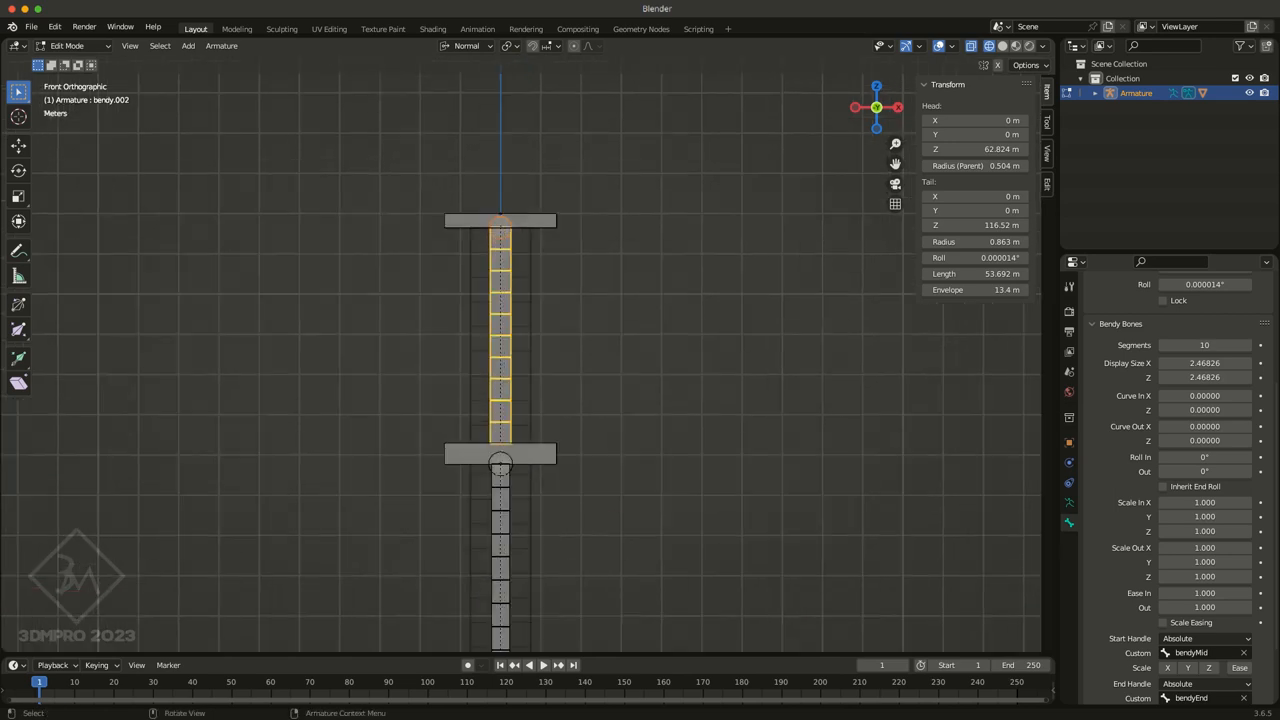
left_click(500, 453)
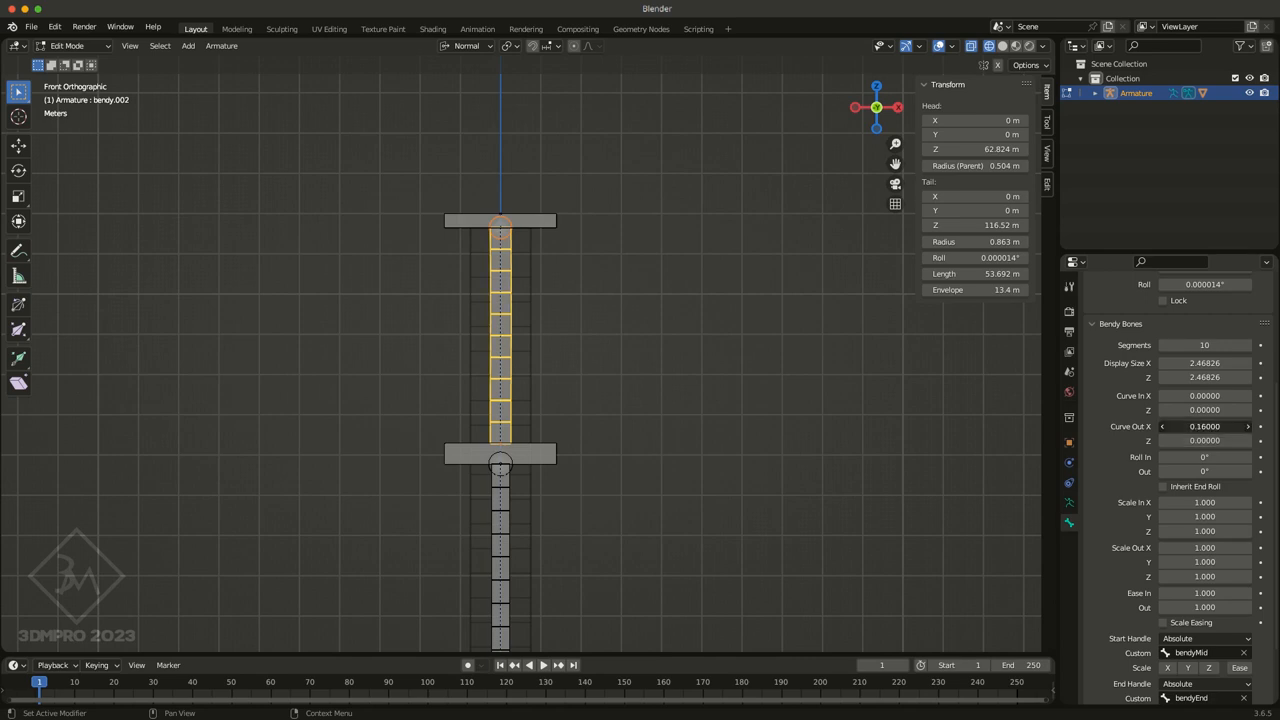
left_click_drag(1205, 426, 1260, 426)
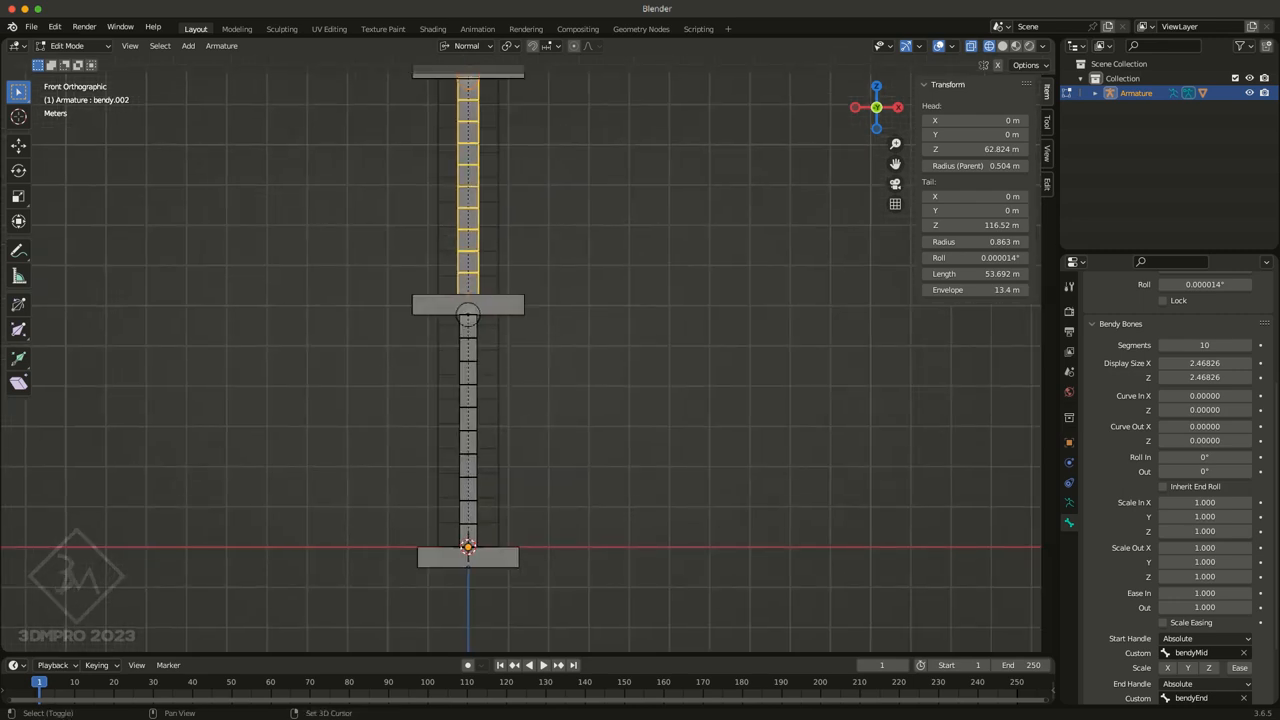
In Pose Mode, edit the bendy bone's Stretch To constraint toward bendyMid
left_click(70, 46)
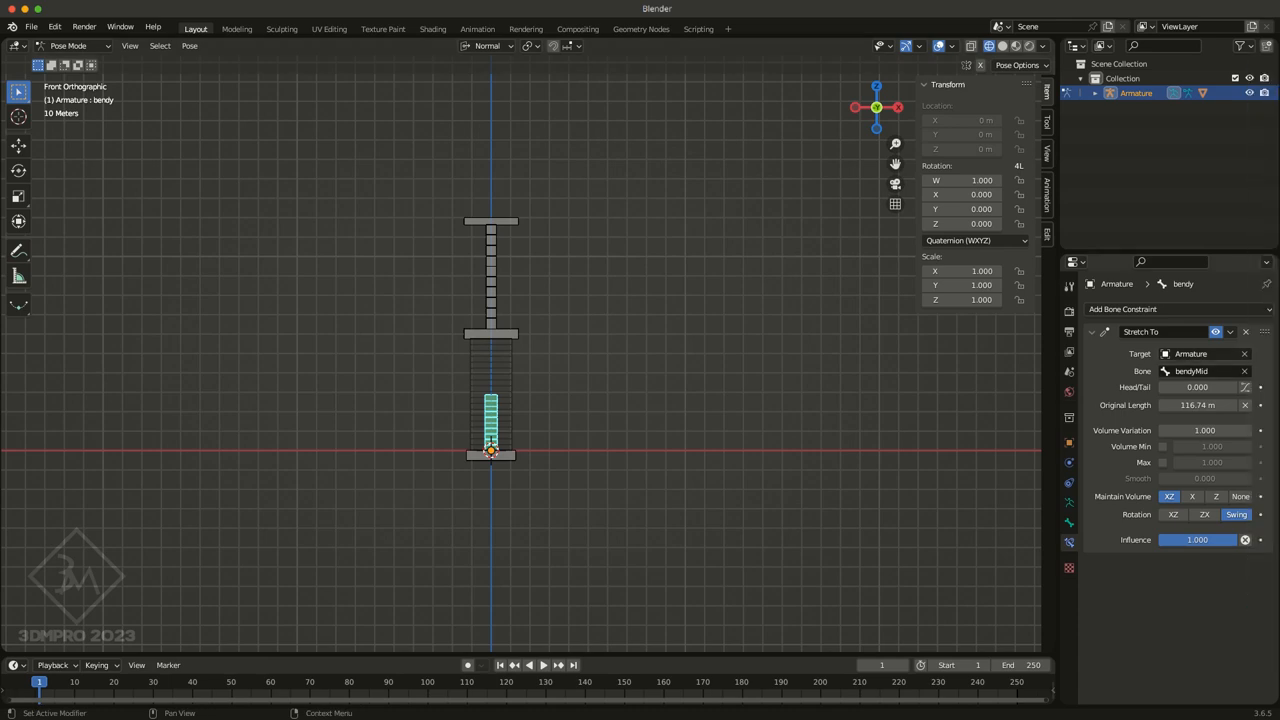
left_click(1245, 331)
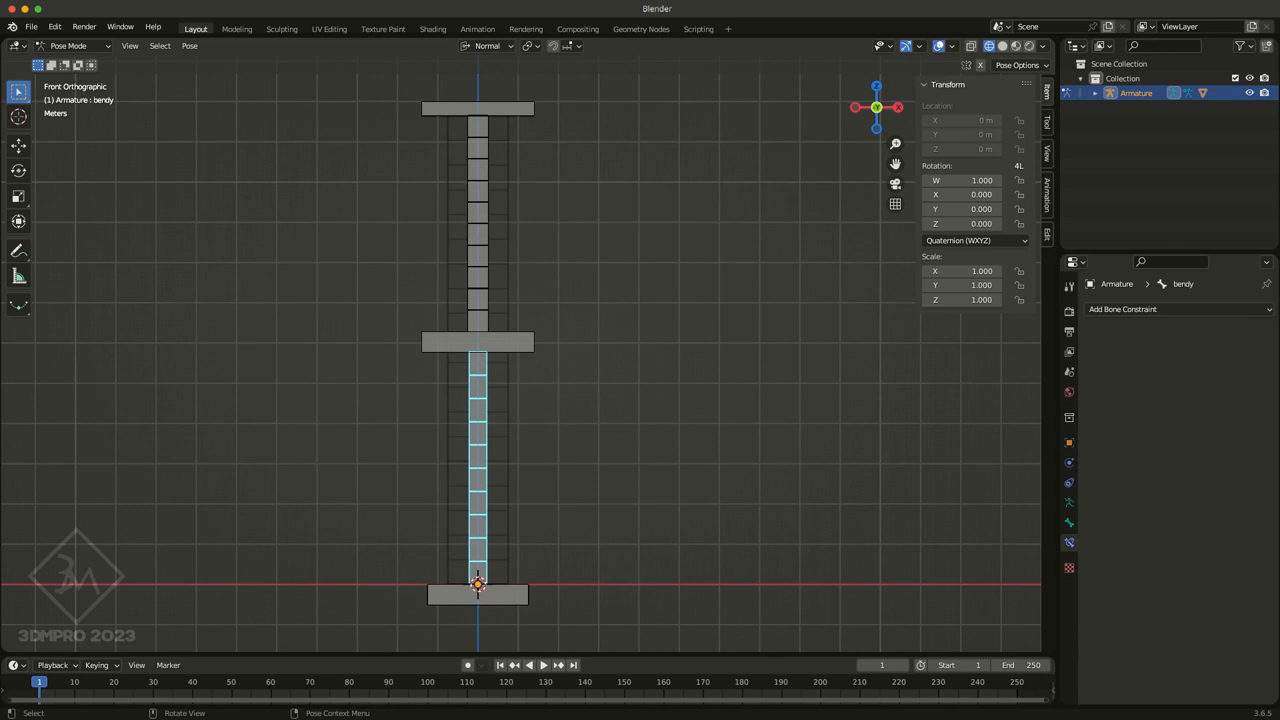
left_click(477, 342)
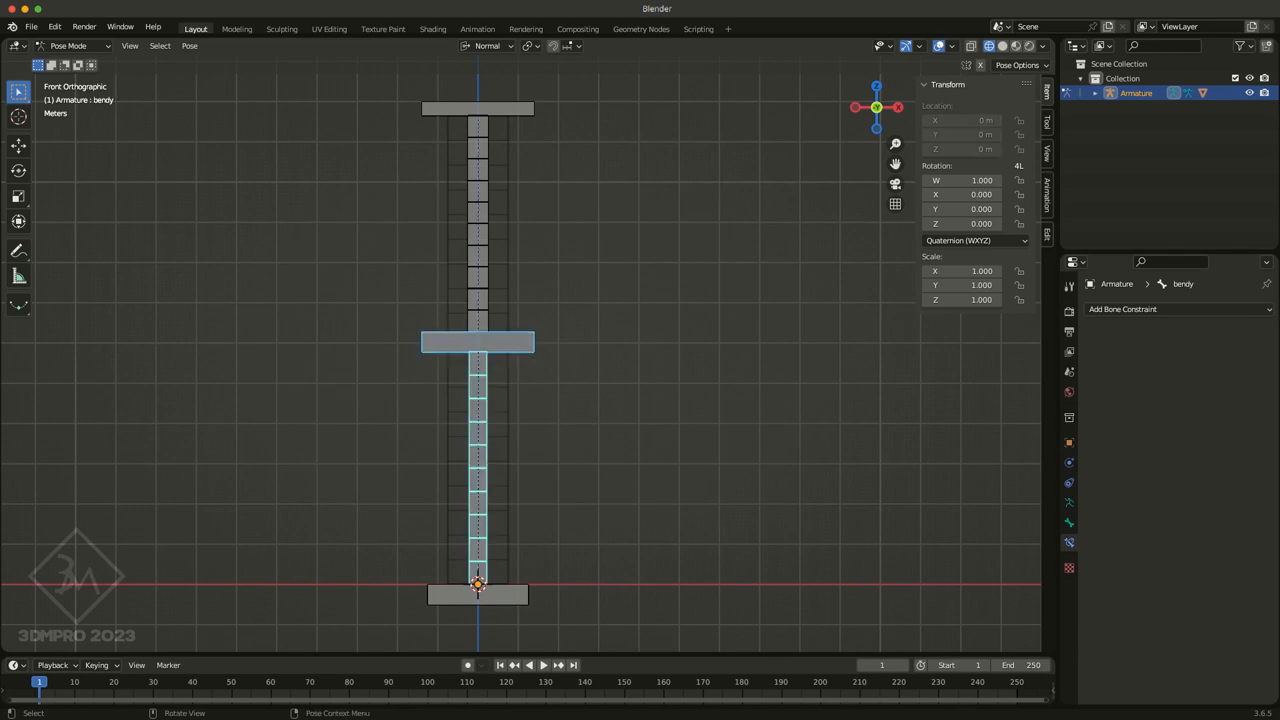
left_click(1122, 308)
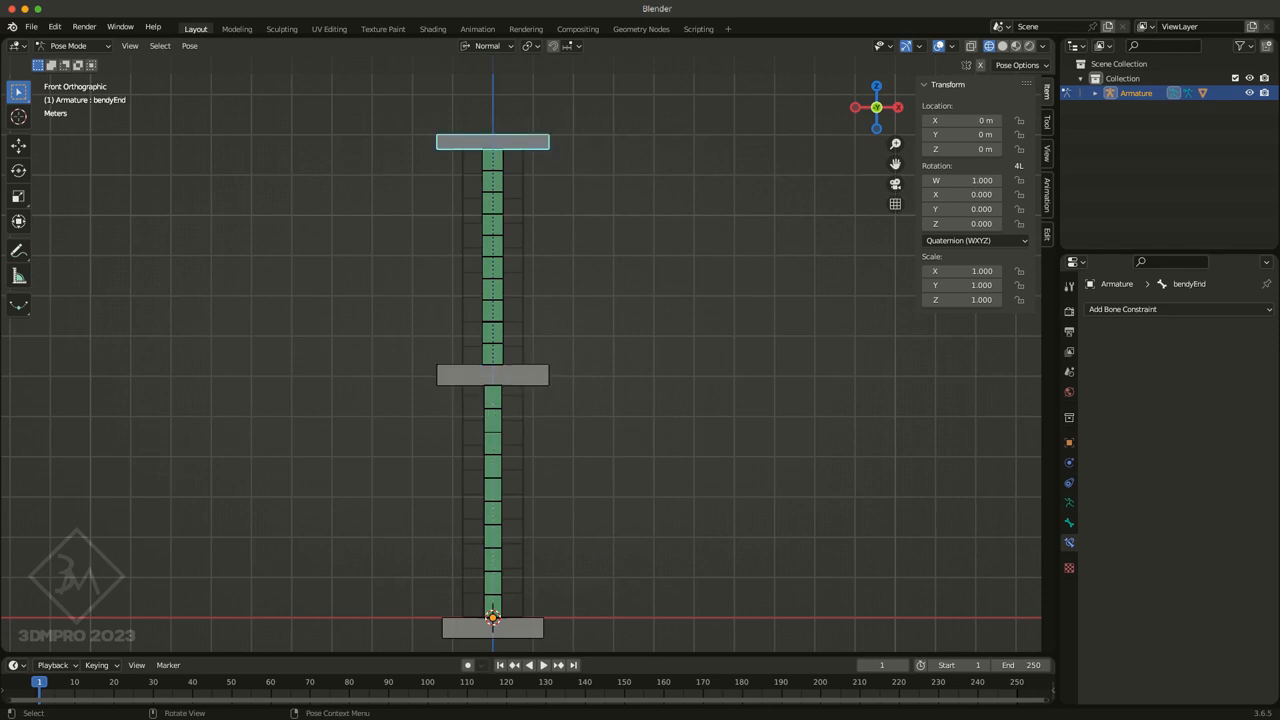
left_click(492, 375)
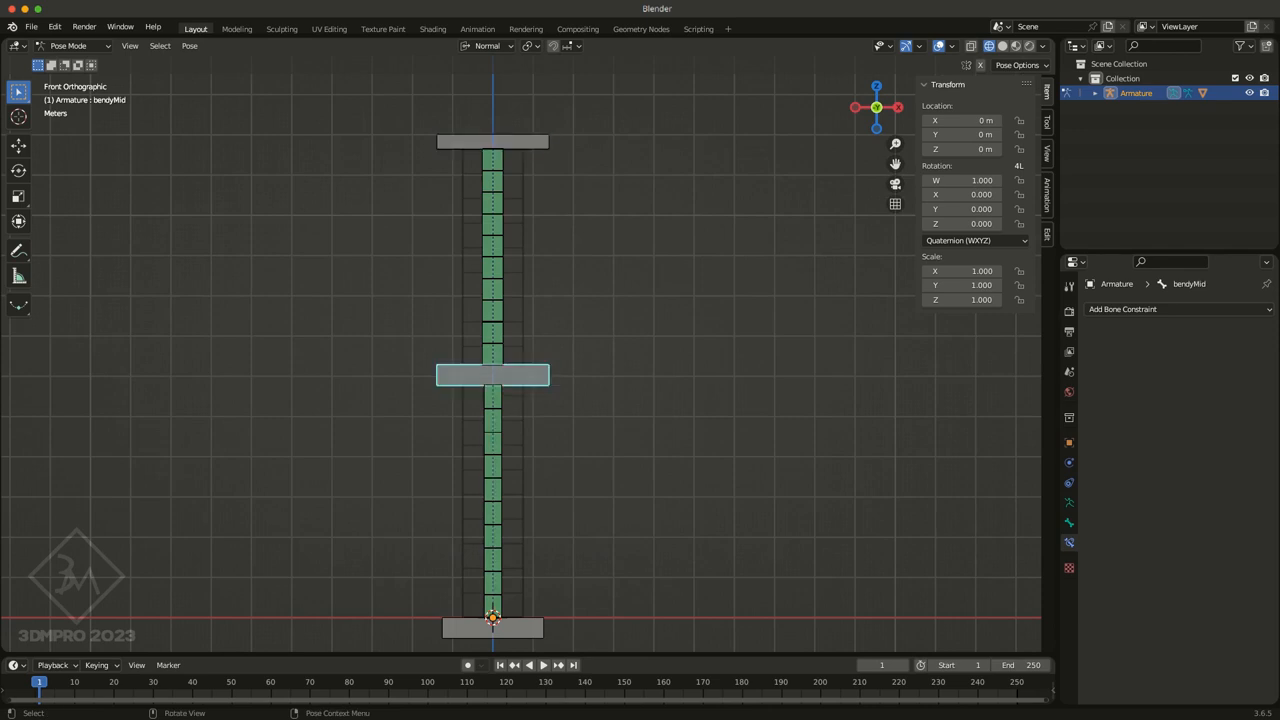
left_click(492, 141)
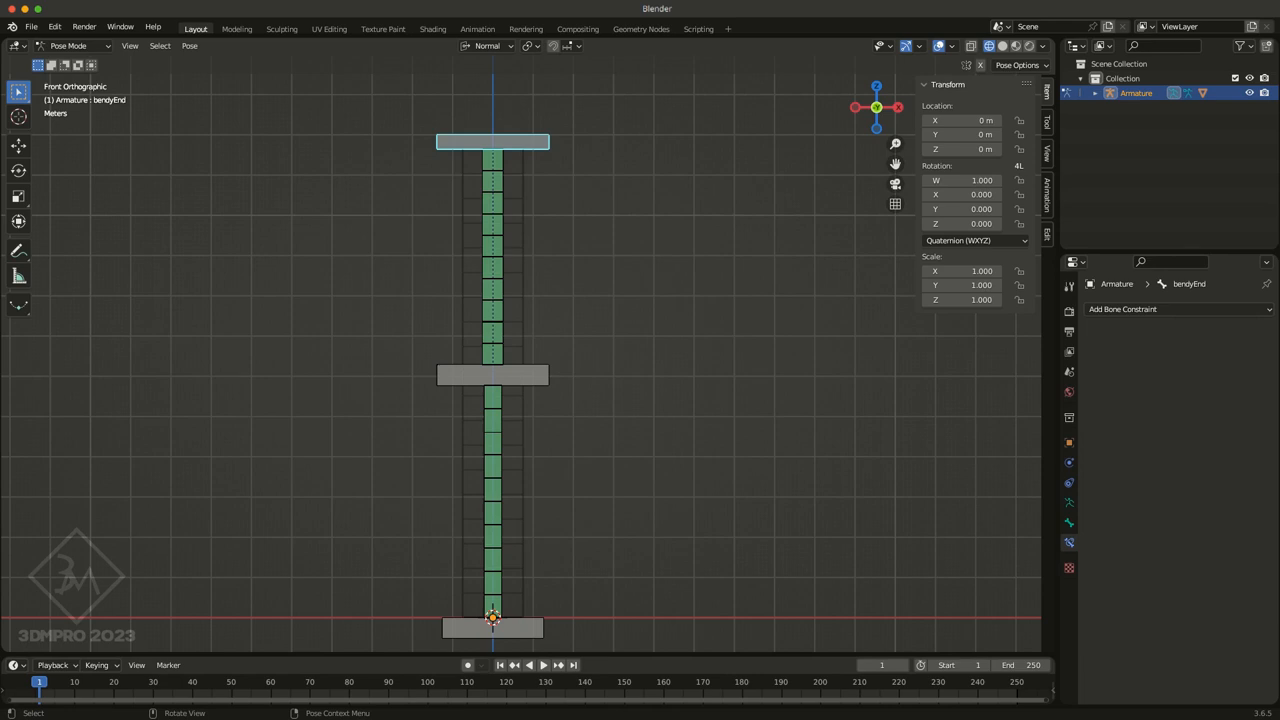
left_click(492, 375)
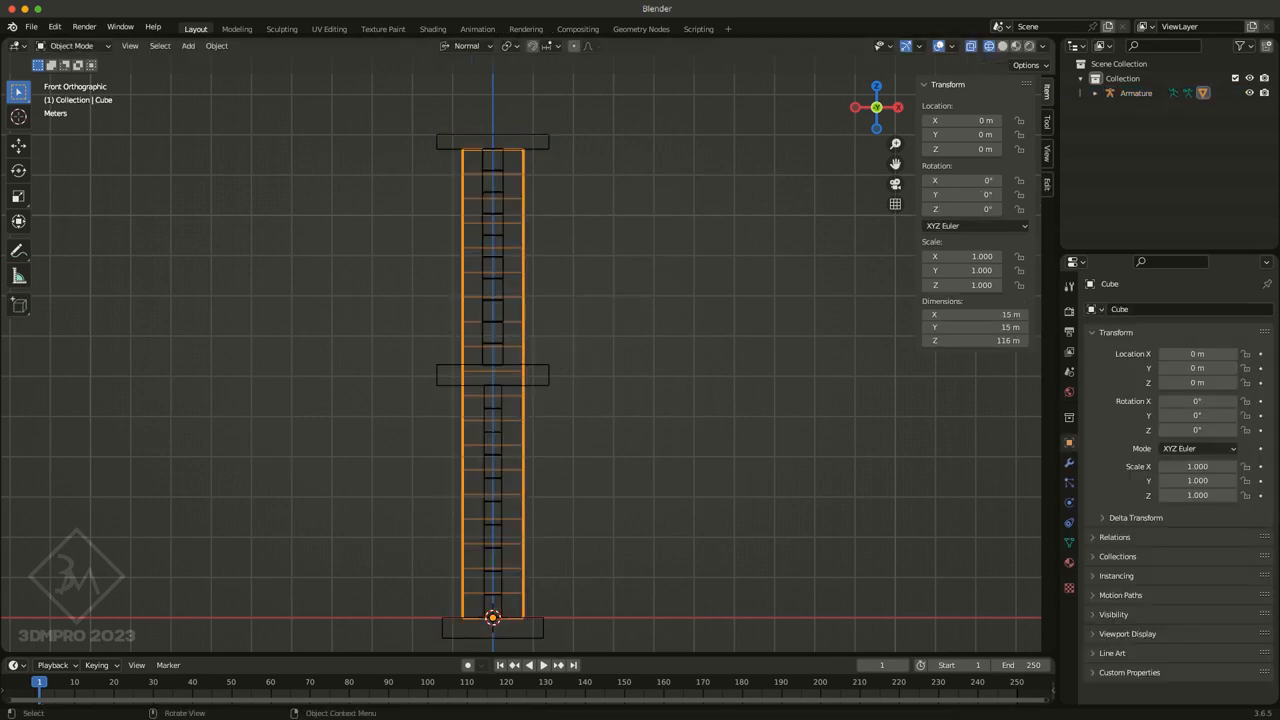
Add a new vertex group to the Cube and name it bendy.002
left_click(1069, 542)
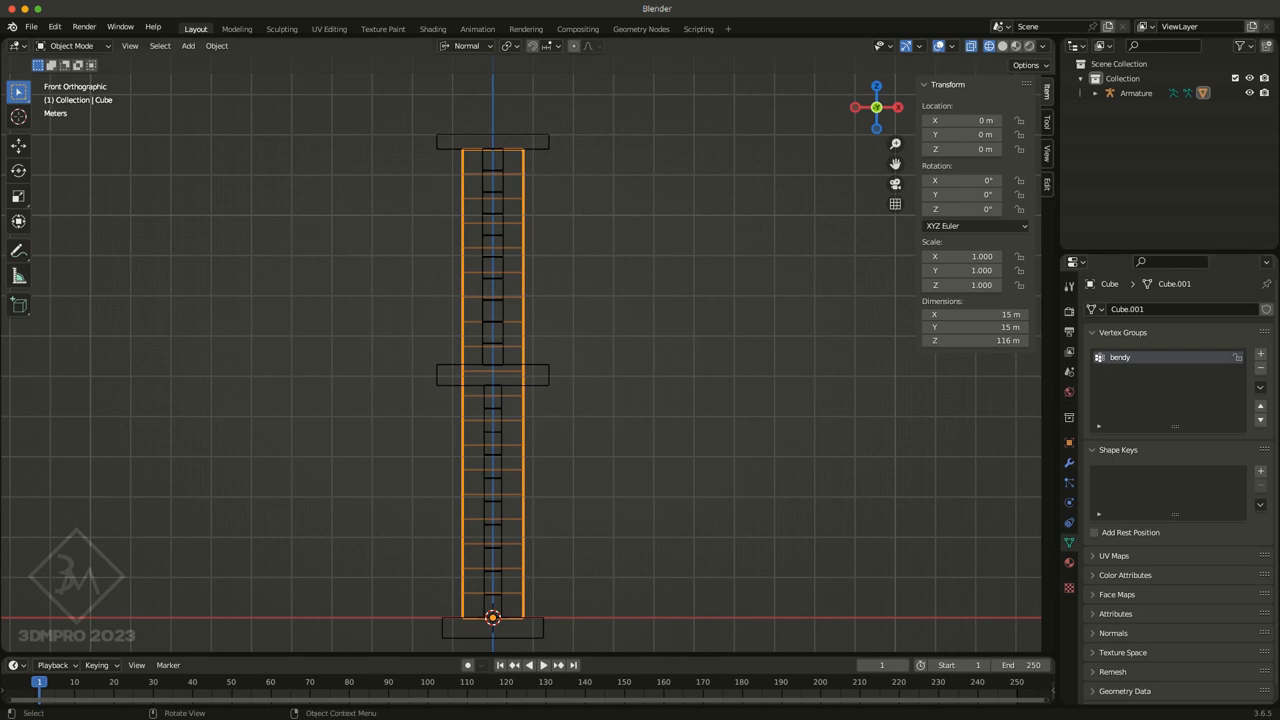
key("Tab")
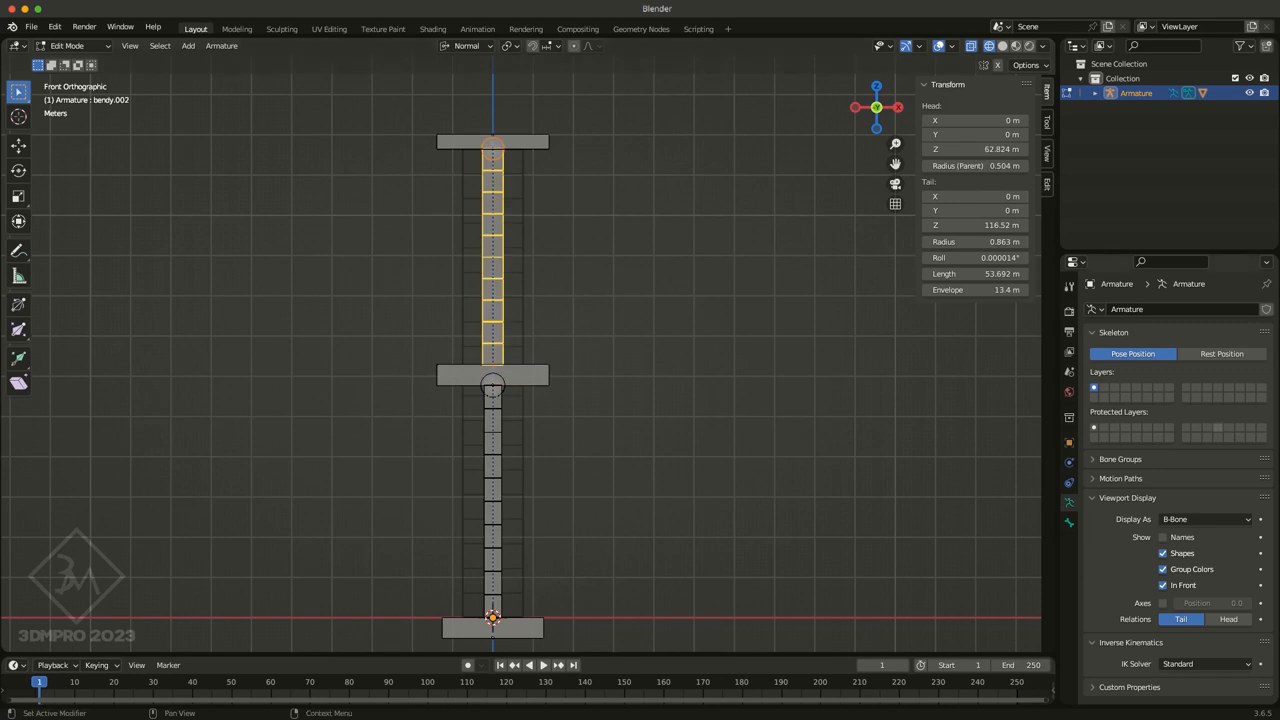
key("Tab")
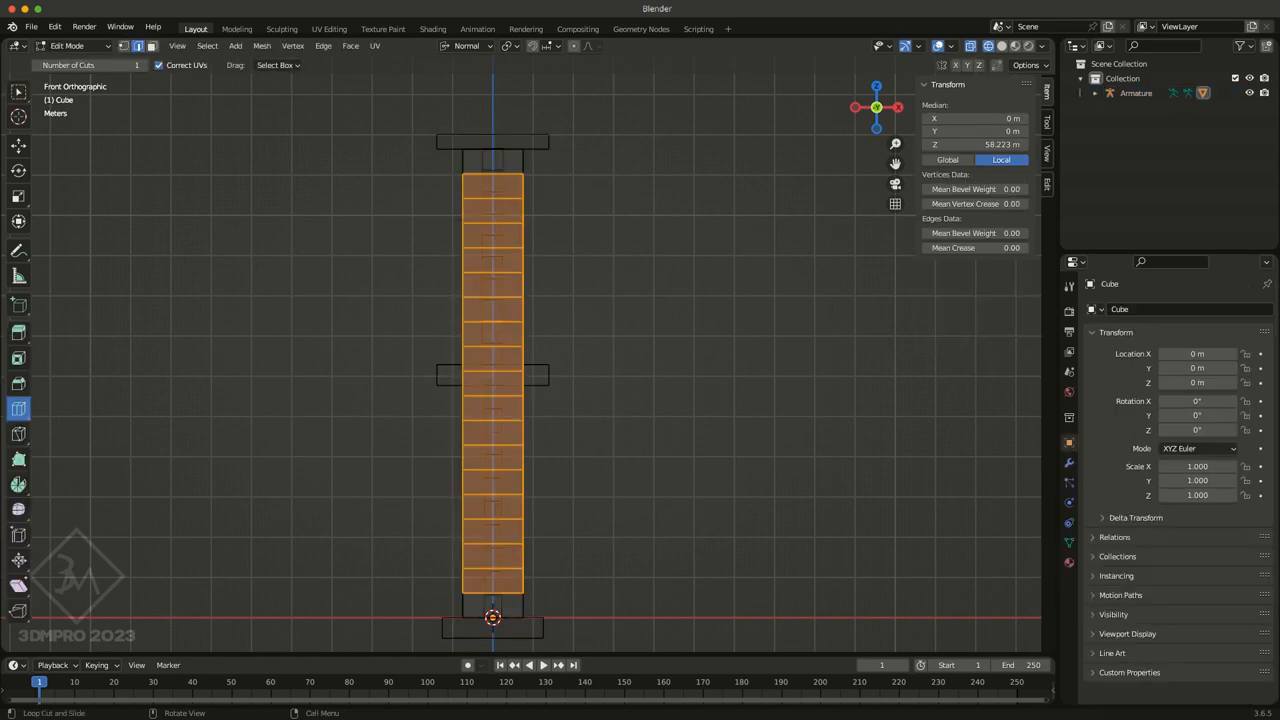
key("Tab")
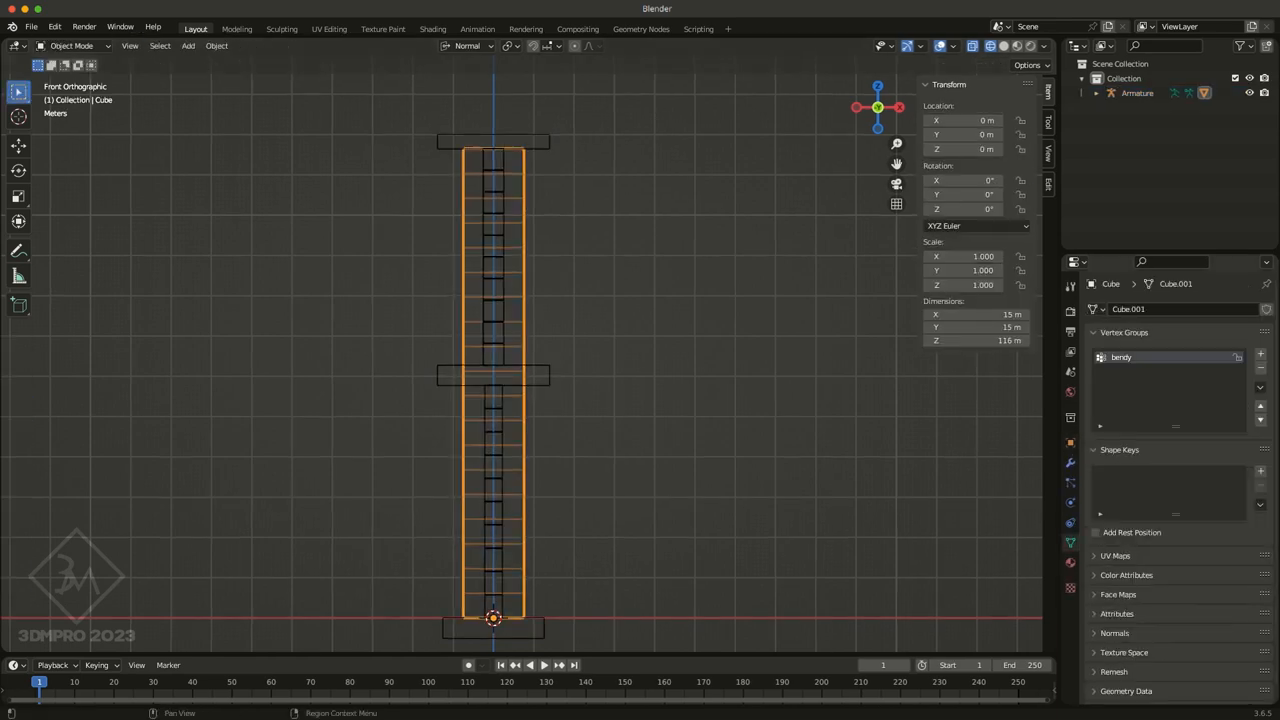
left_click(1260, 354)
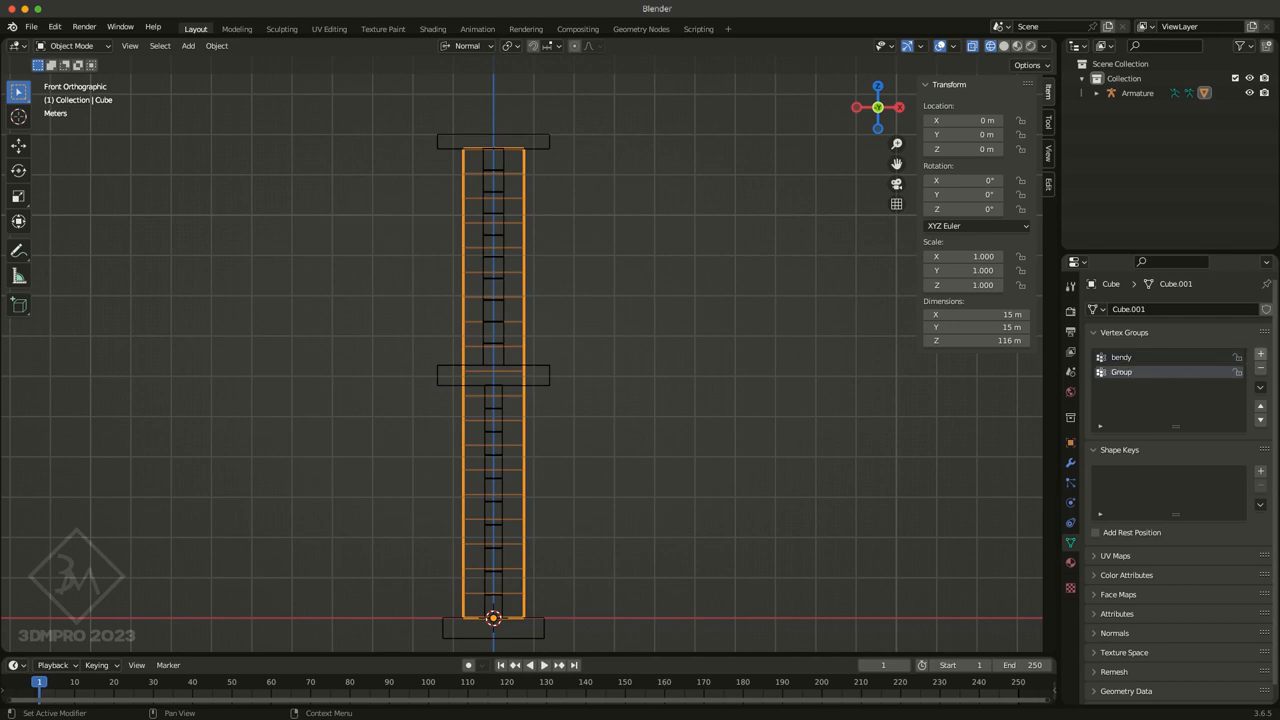
double_click(1121, 371)
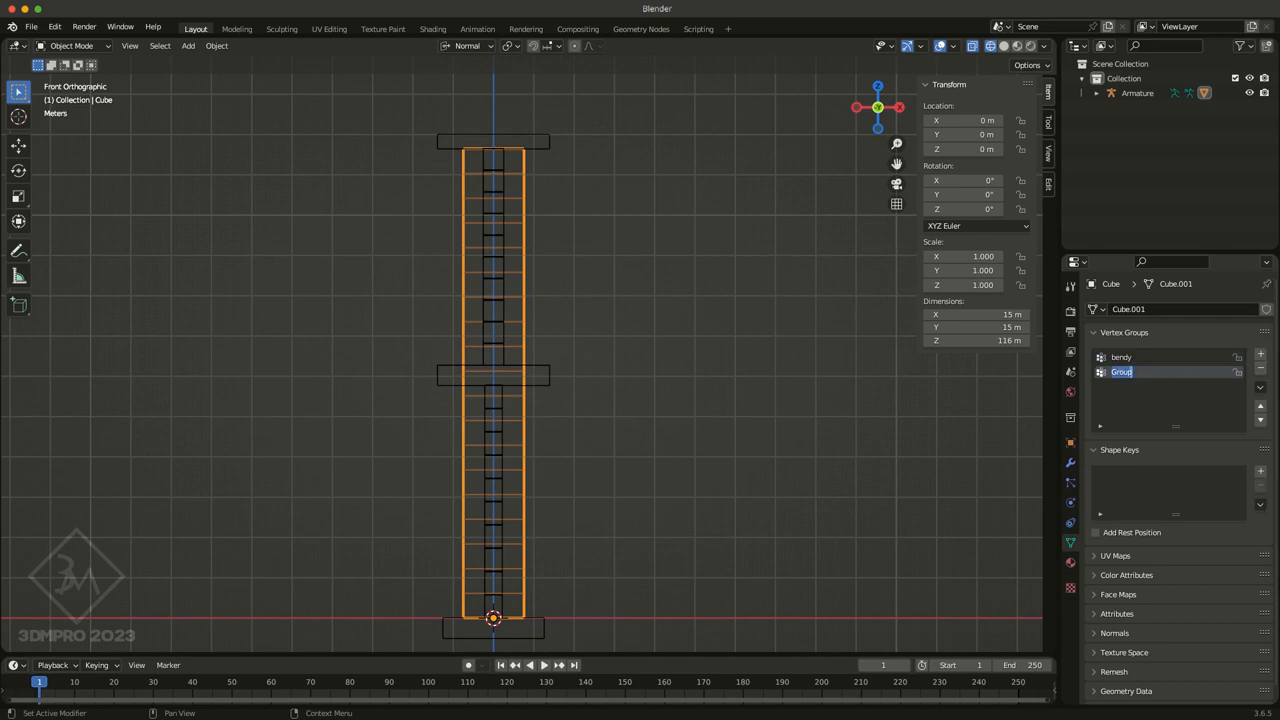
type("bendy.002")
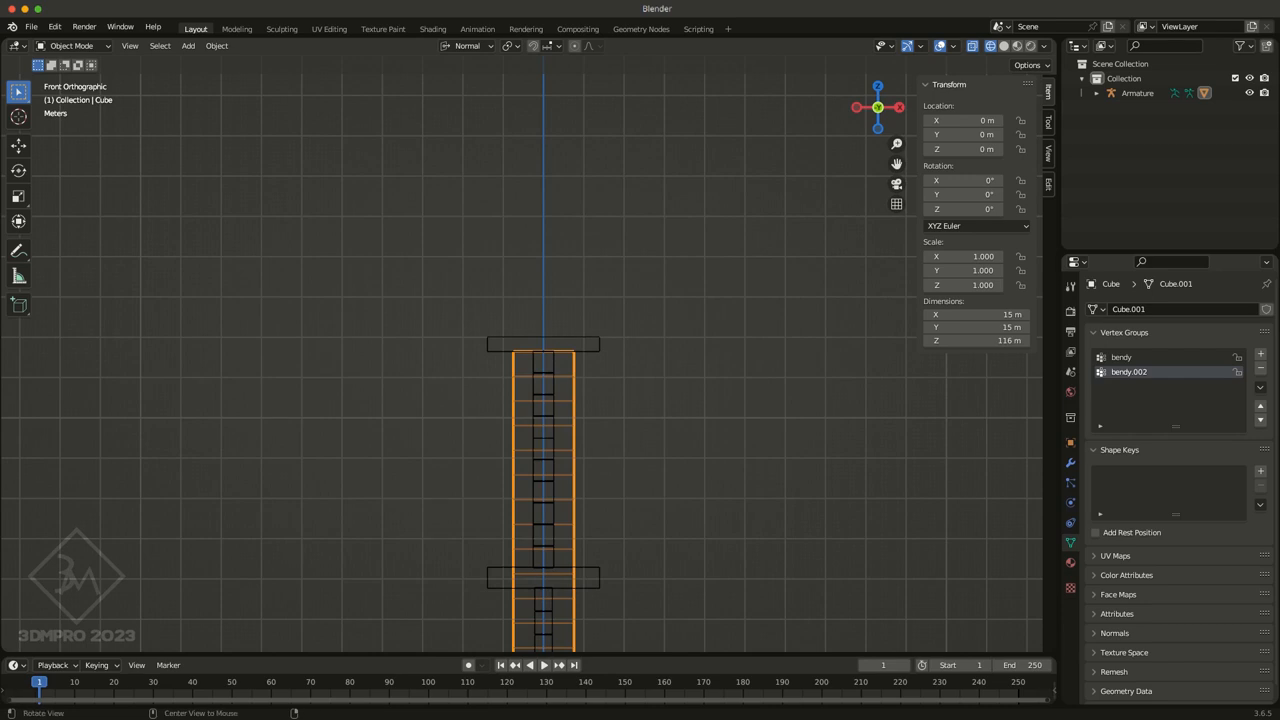
Enter Weight Paint mode and compare the empty bendy.002 group with the fully weighted bendy group
left_click(70, 46)
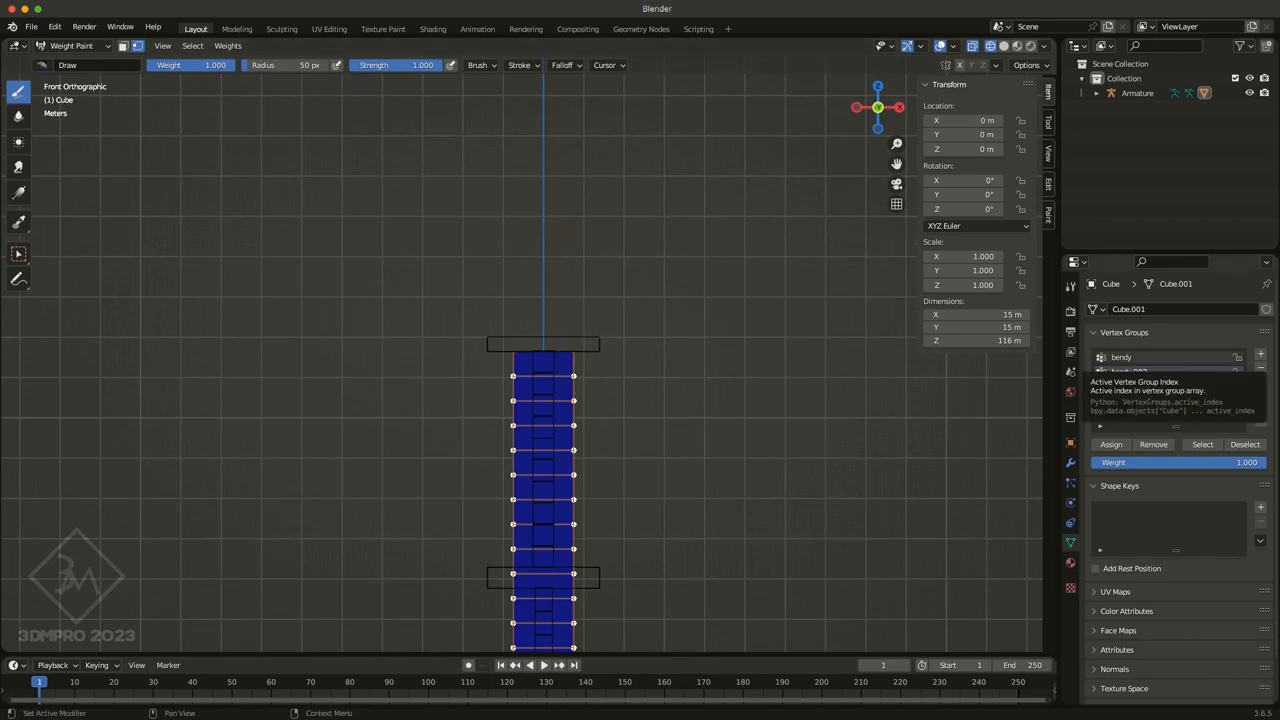
left_click(1260, 354)
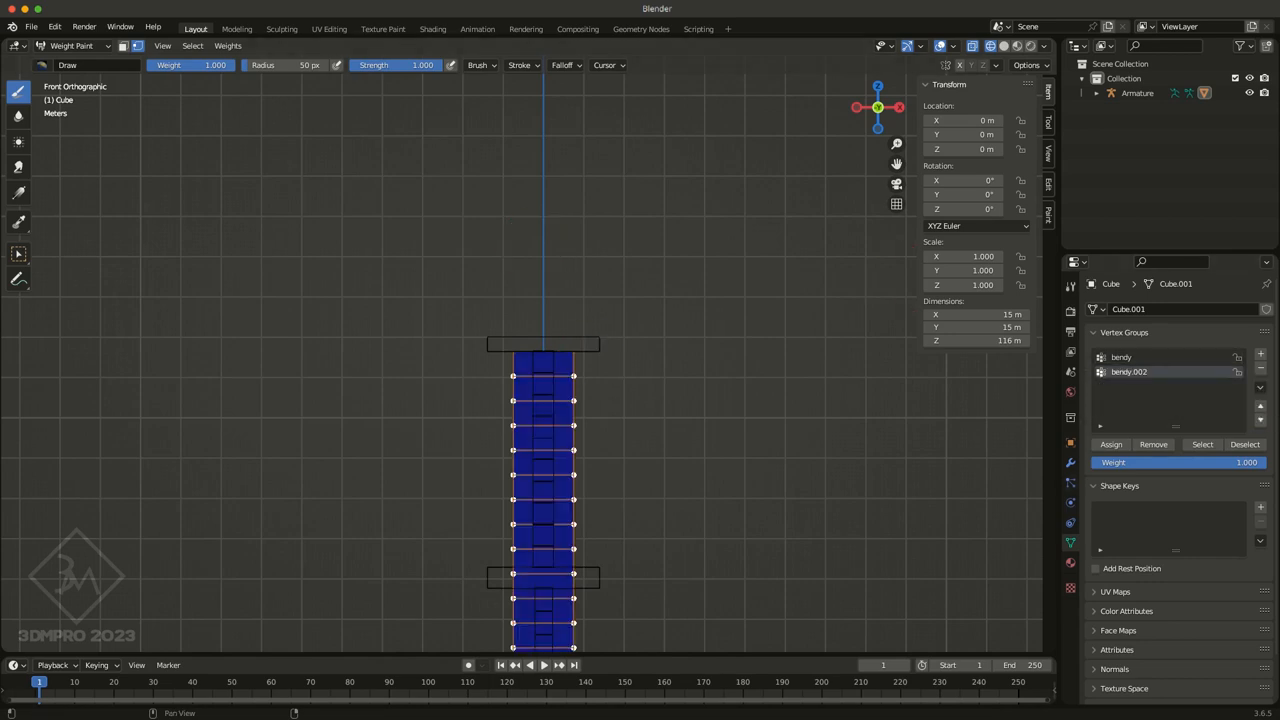
left_click(1121, 357)
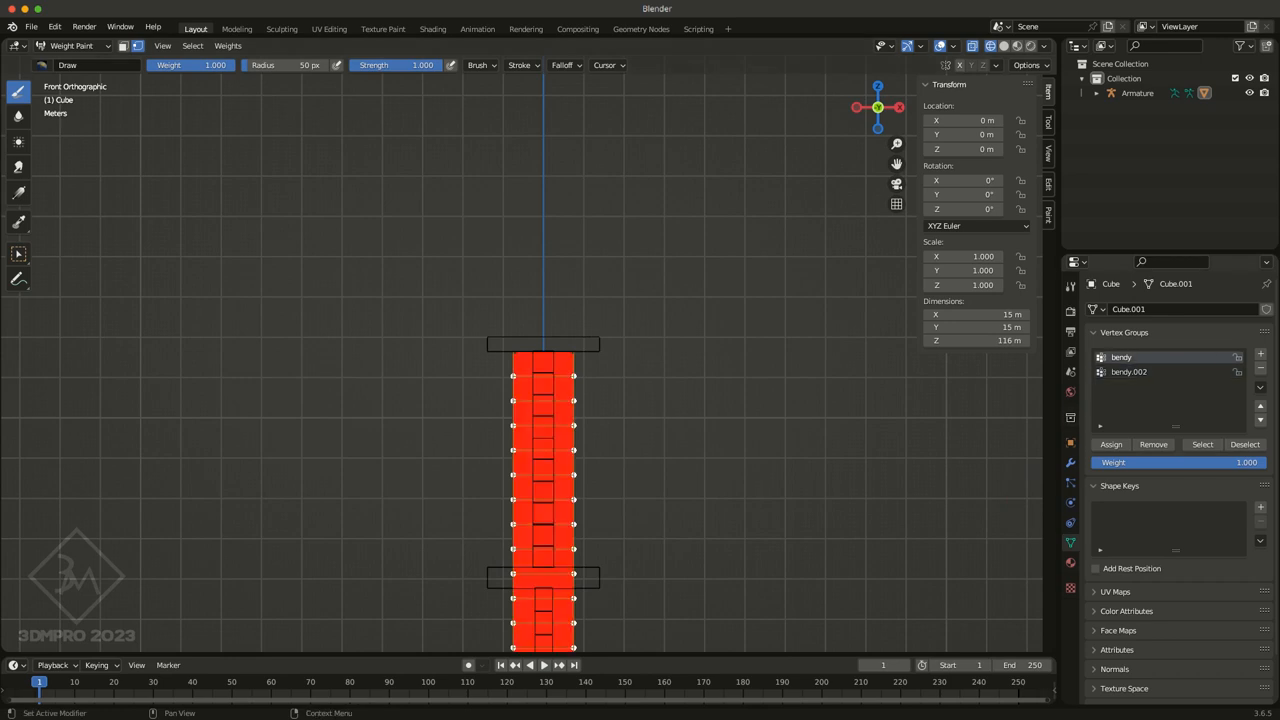
mouse_move(1128, 371)
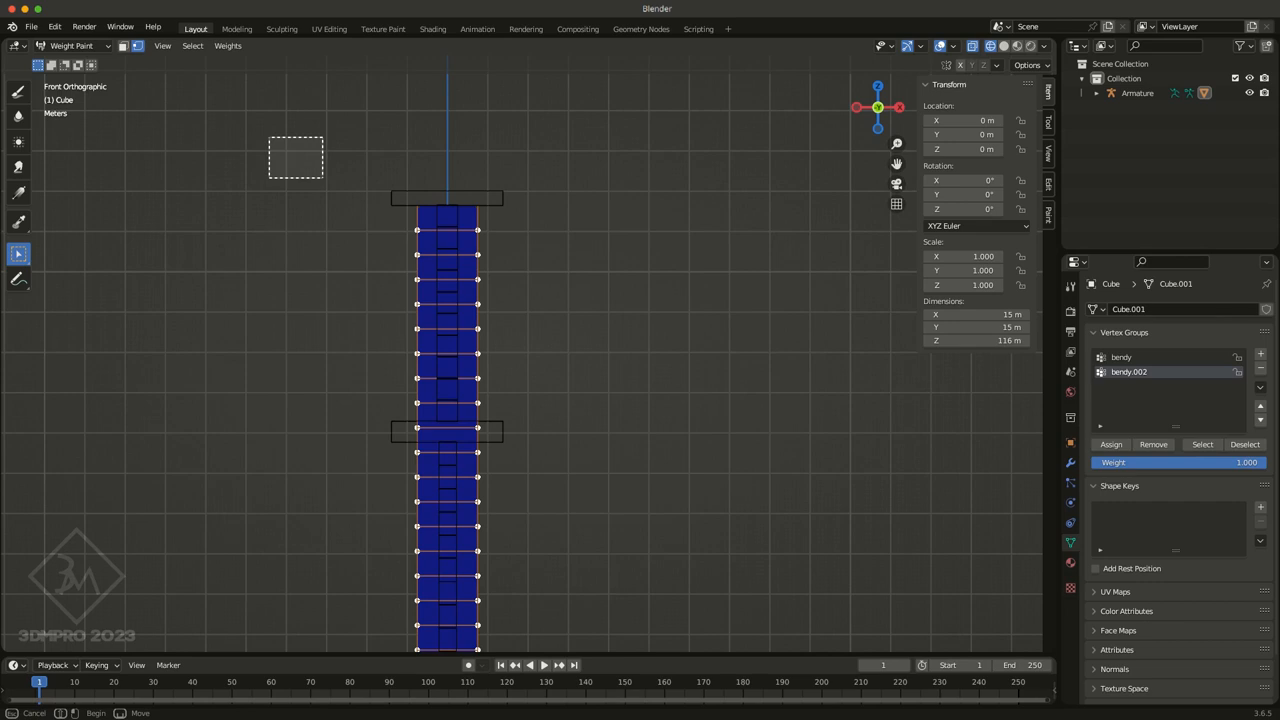
Box-select the column's upper half, assign it full bendy.002 weight, then select the bendy group
left_click_drag(268, 133, 637, 433)
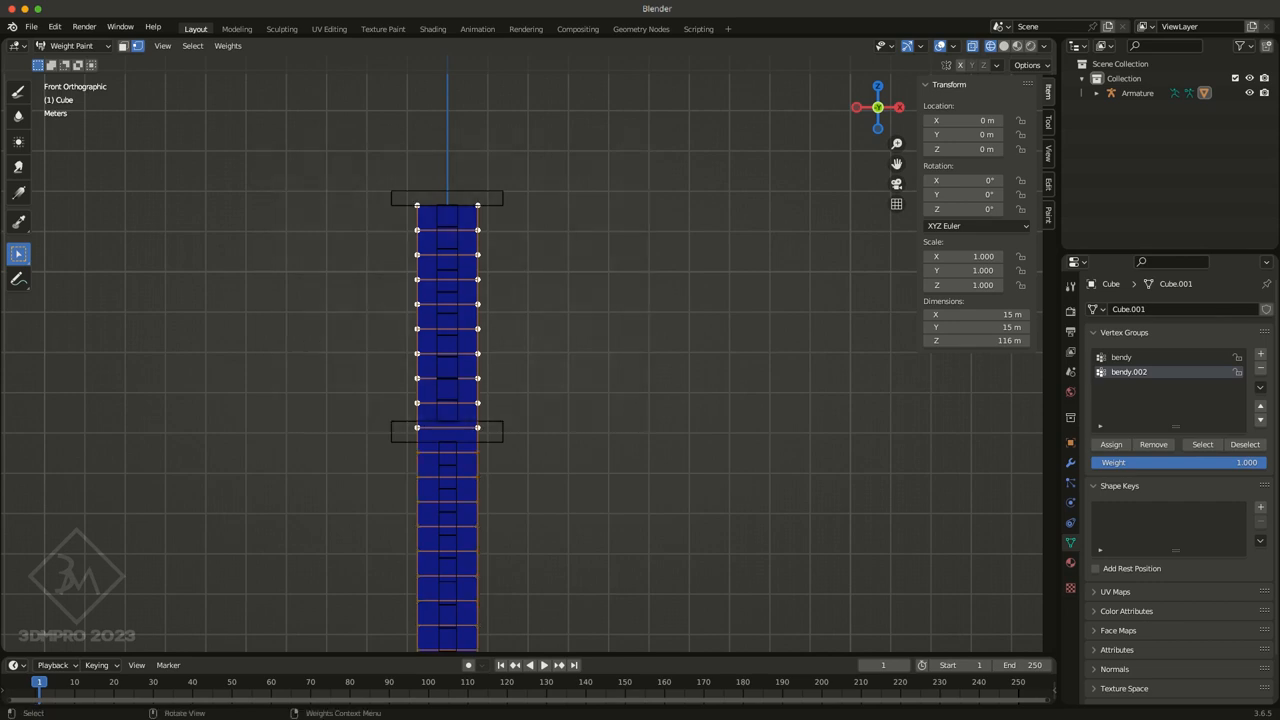
left_click(1111, 444)
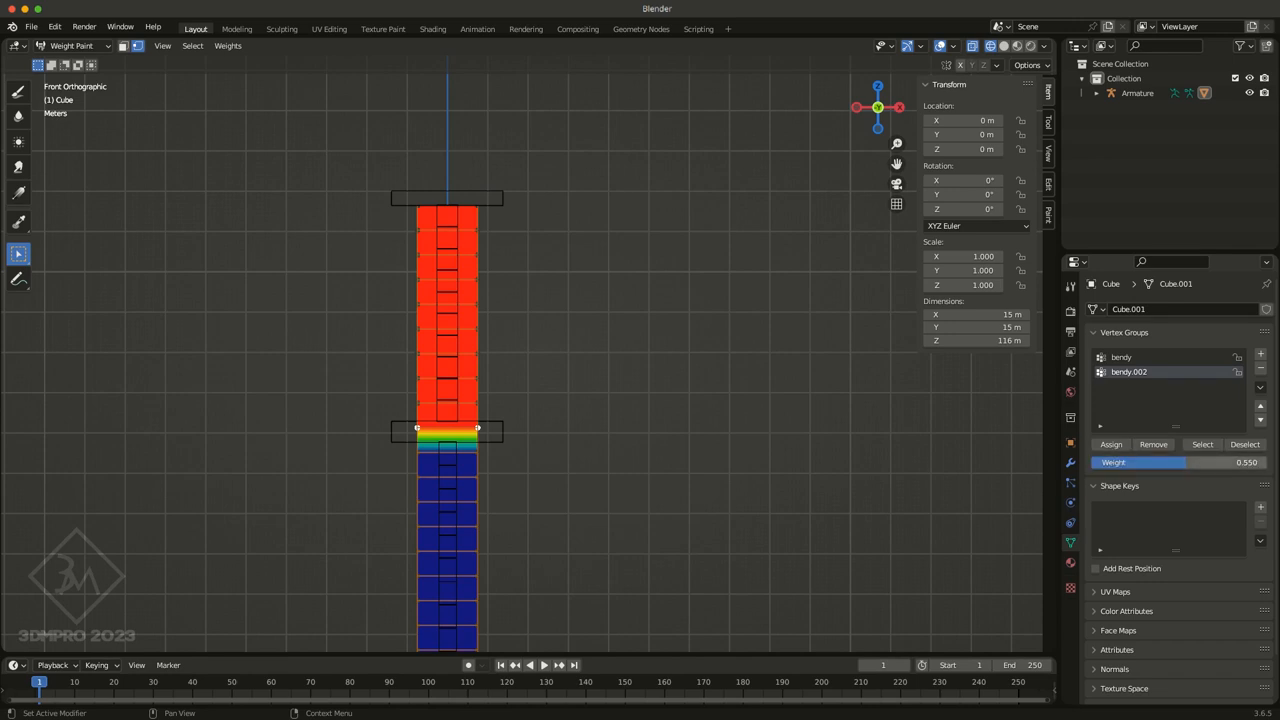
left_click(1180, 462)
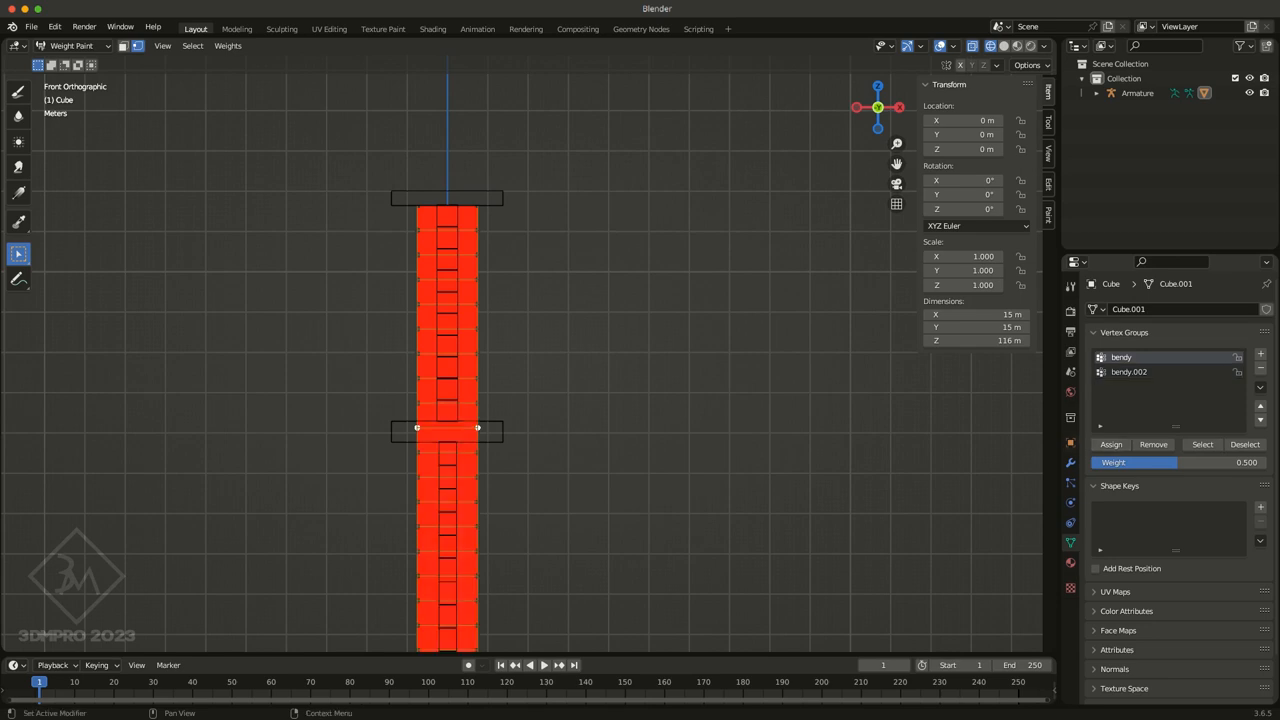
left_click(447, 428)
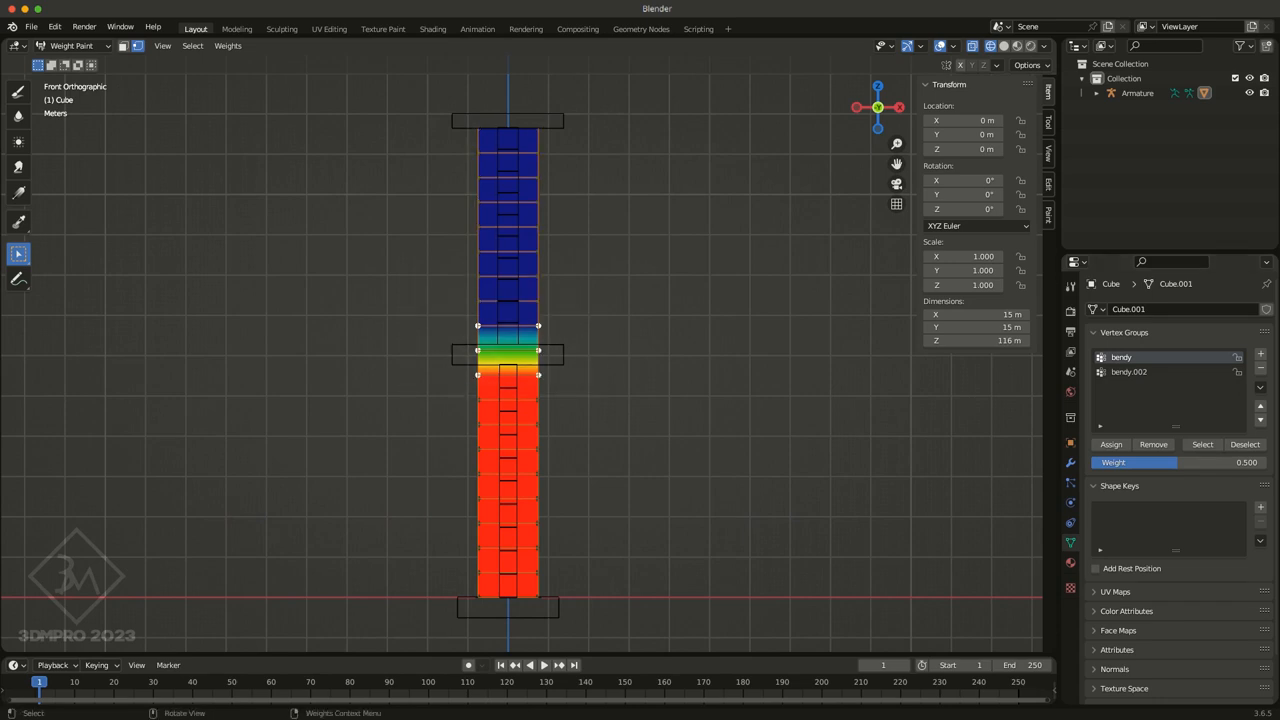
Smooth the bendy and bendy.002 weights across the middle joint with 2 iterations
left_click(227, 46)
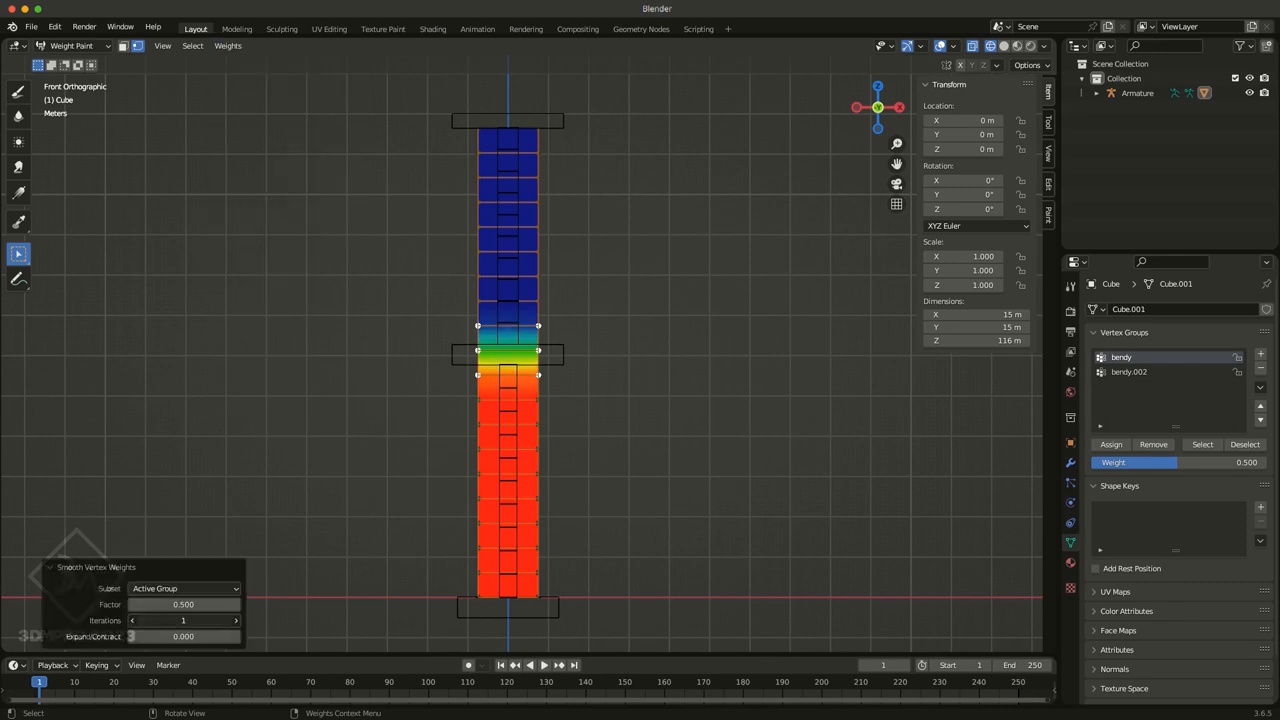
left_click(234, 620)
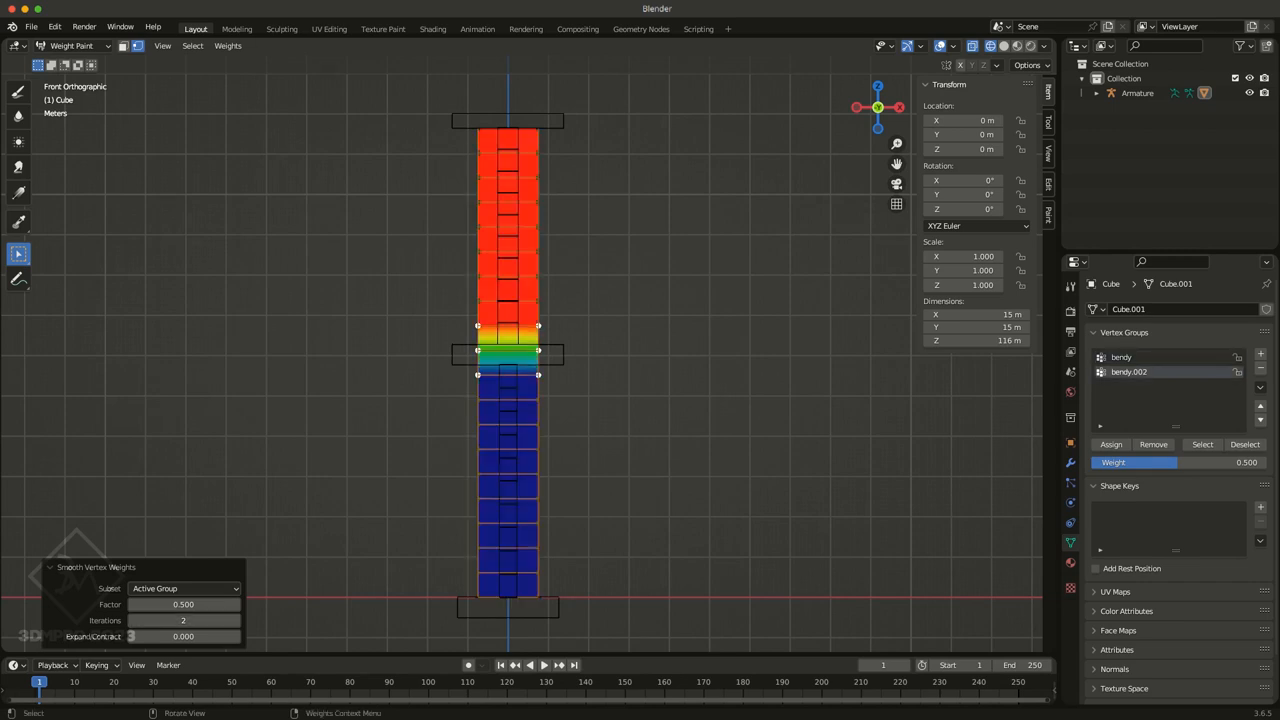
left_click(228, 46)
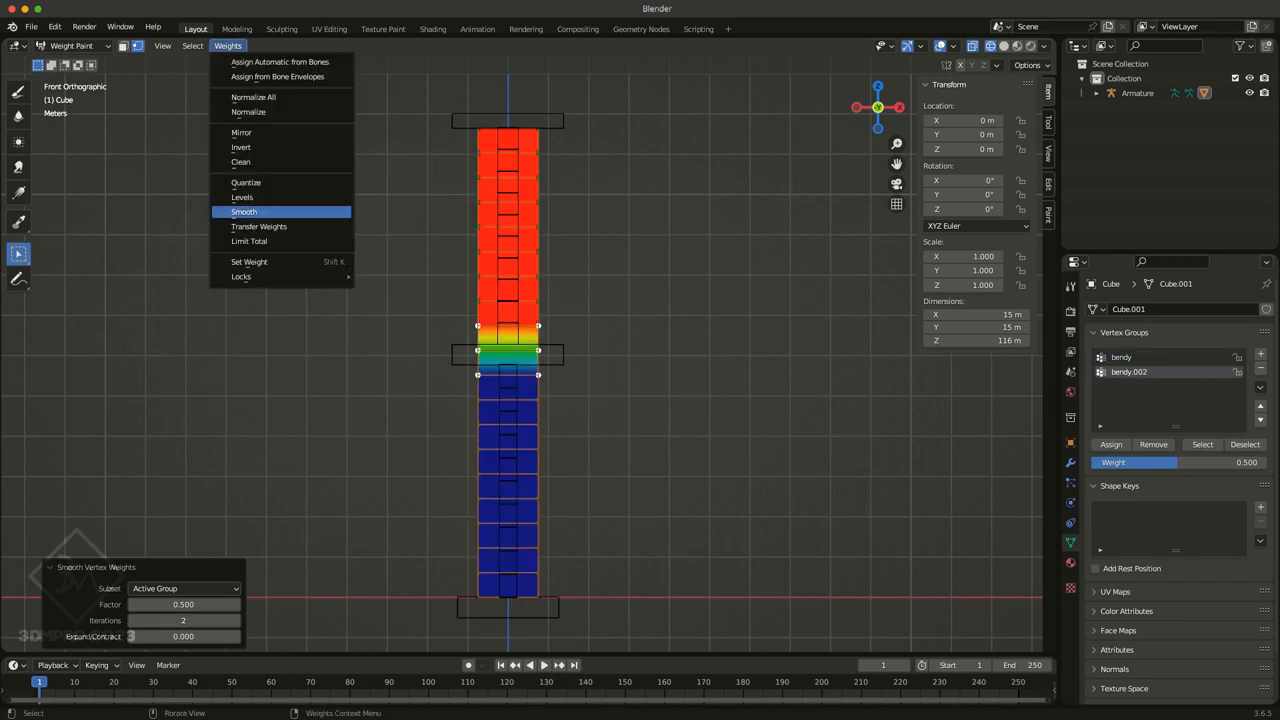
left_click(243, 211)
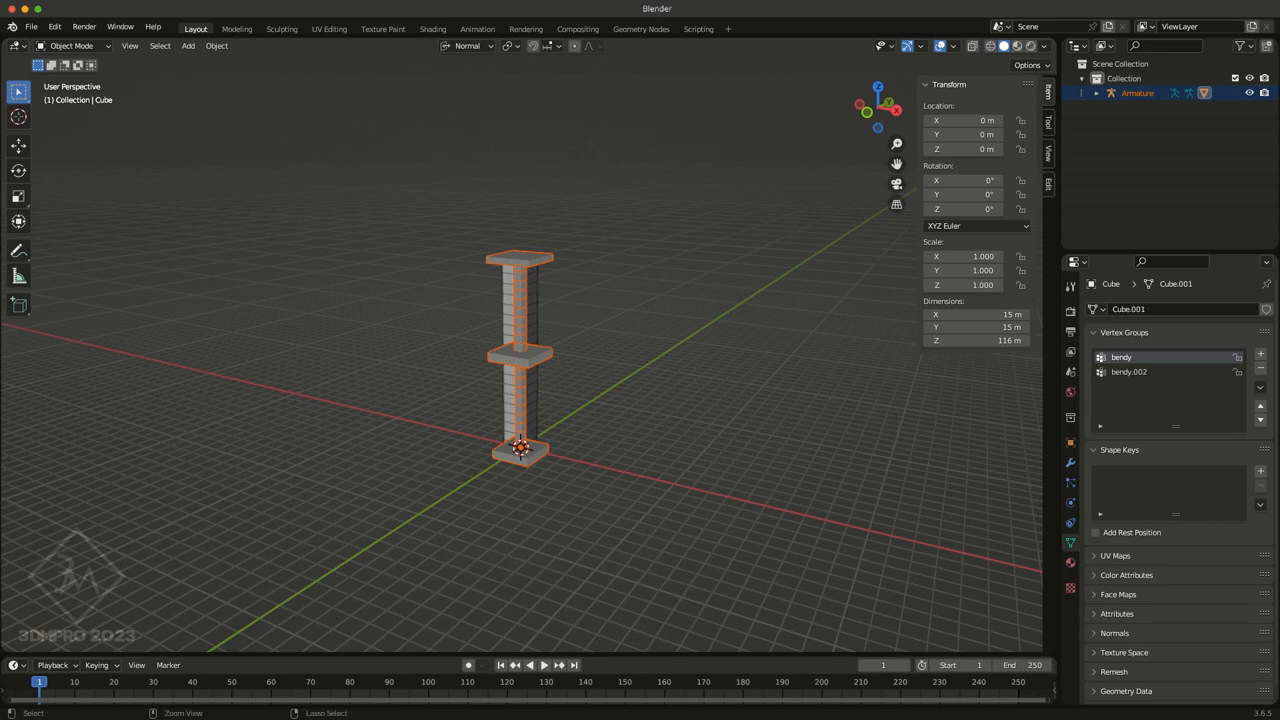
Select the armature and rotate the bendyMid bone to bend the Cube column
left_click(71, 46)
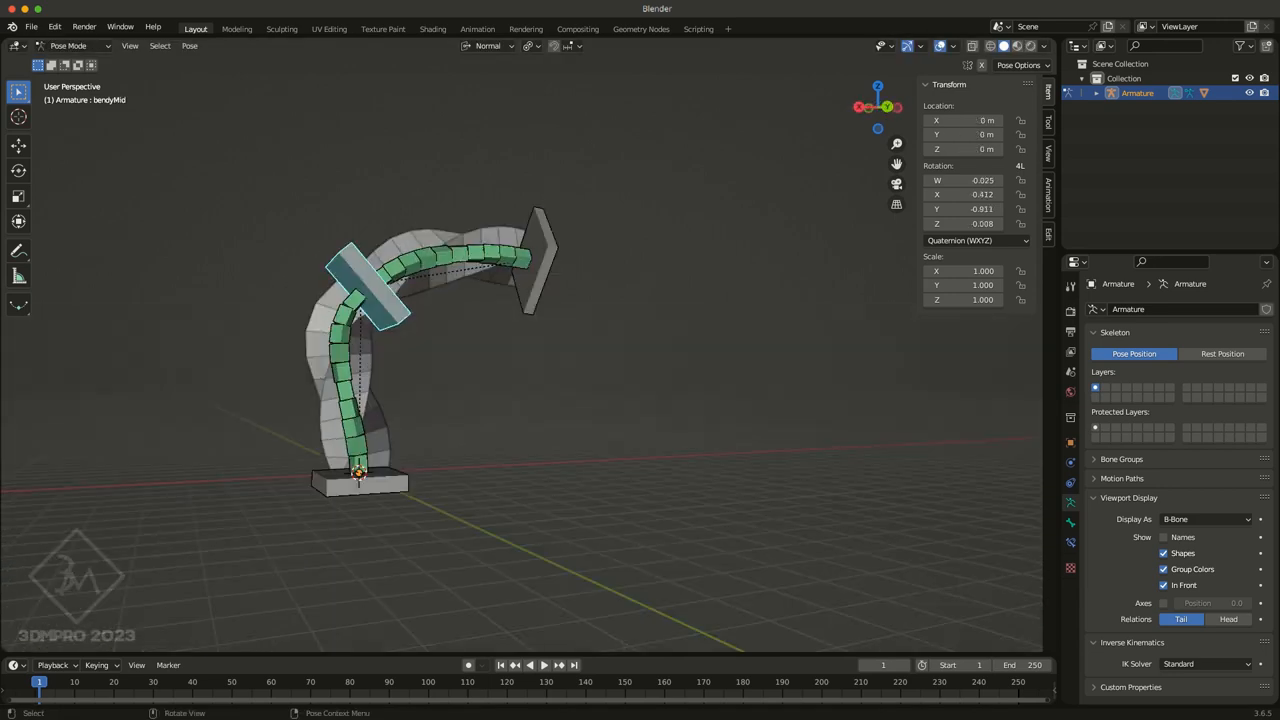
key("r")
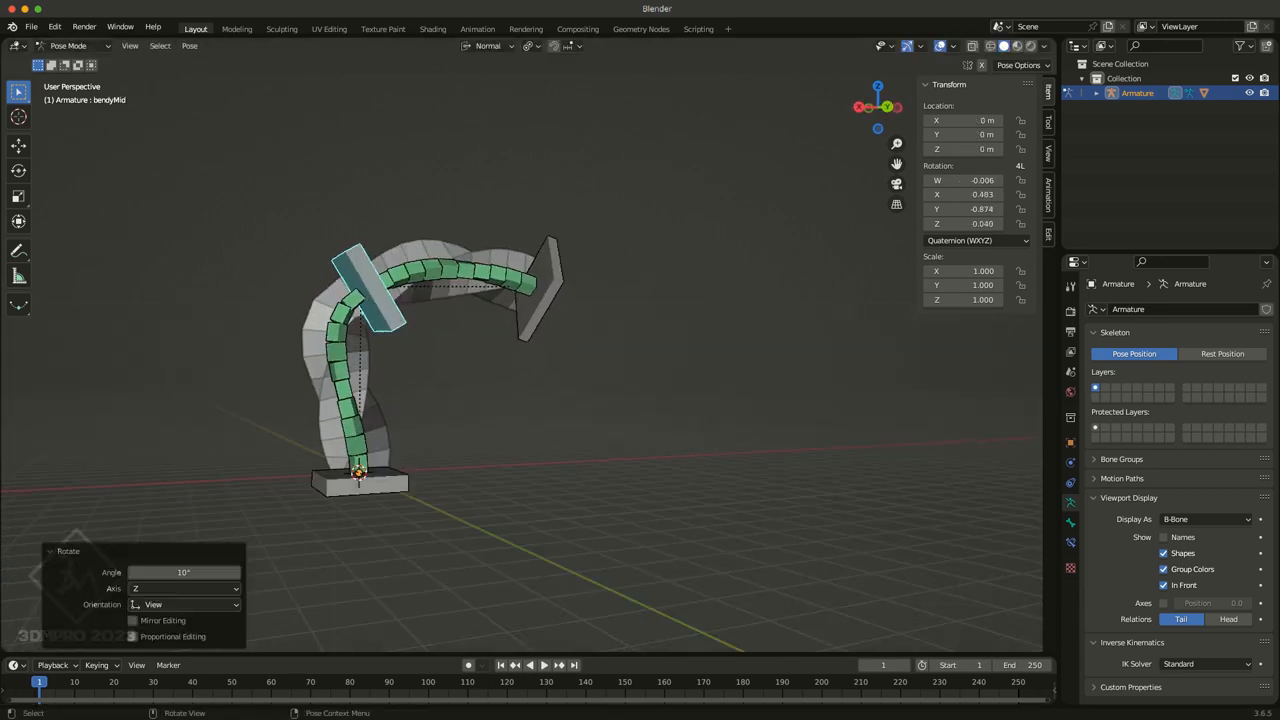